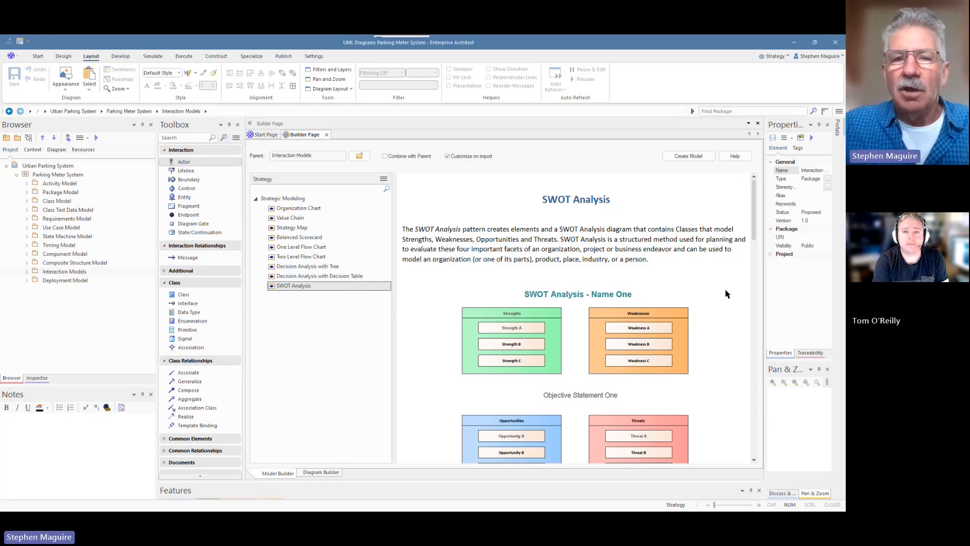
pyautogui.moveTo(756, 85)
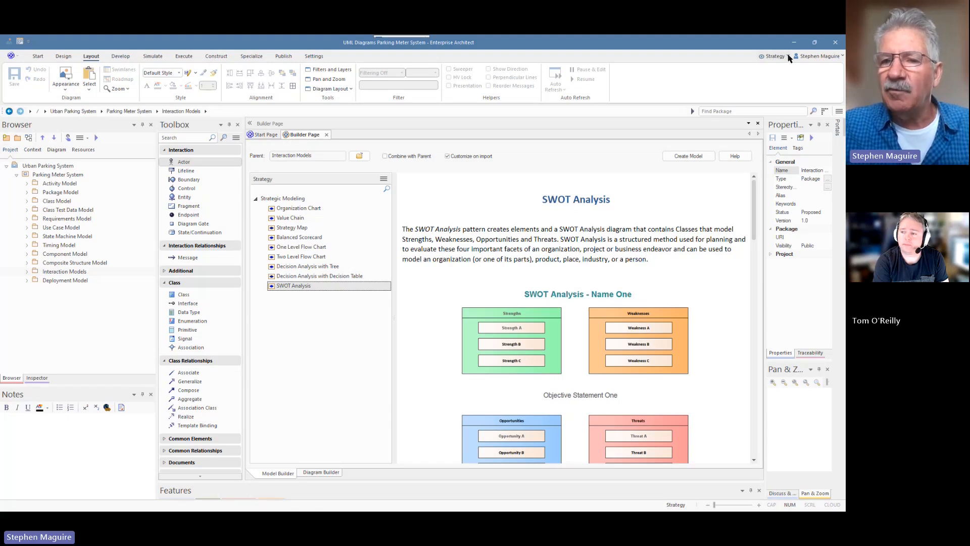
# Switch the modeling perspective to UML > Behavioral
pyautogui.click(774, 56)
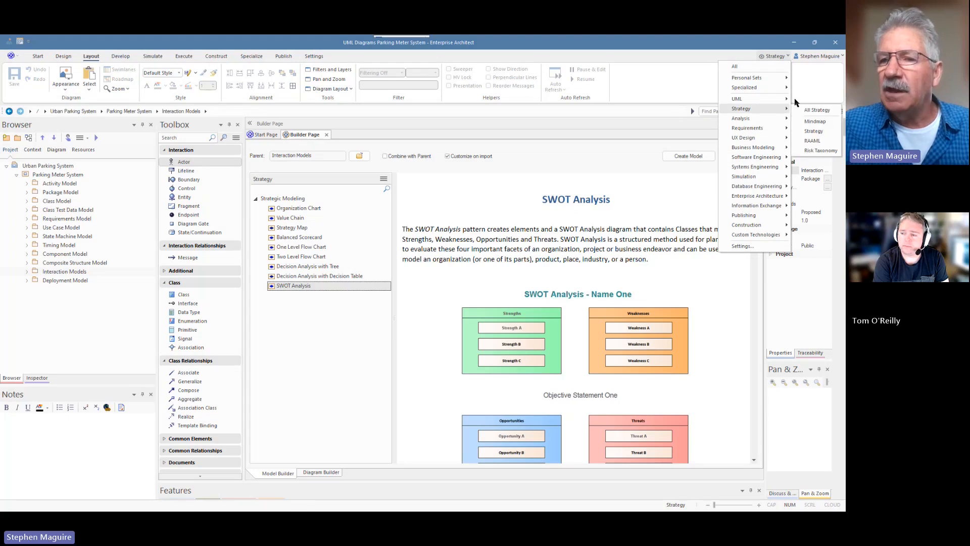
pyautogui.moveTo(736, 98)
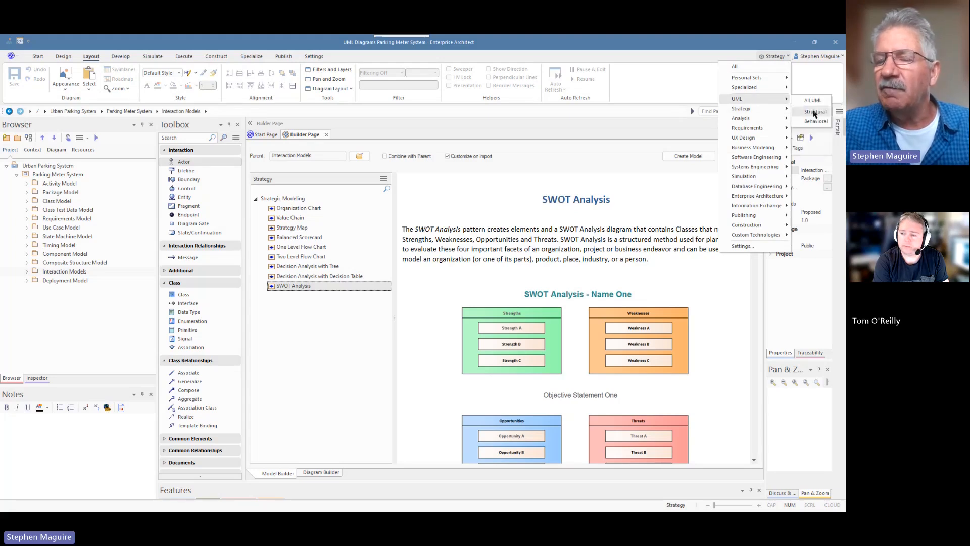
pyautogui.moveTo(815, 120)
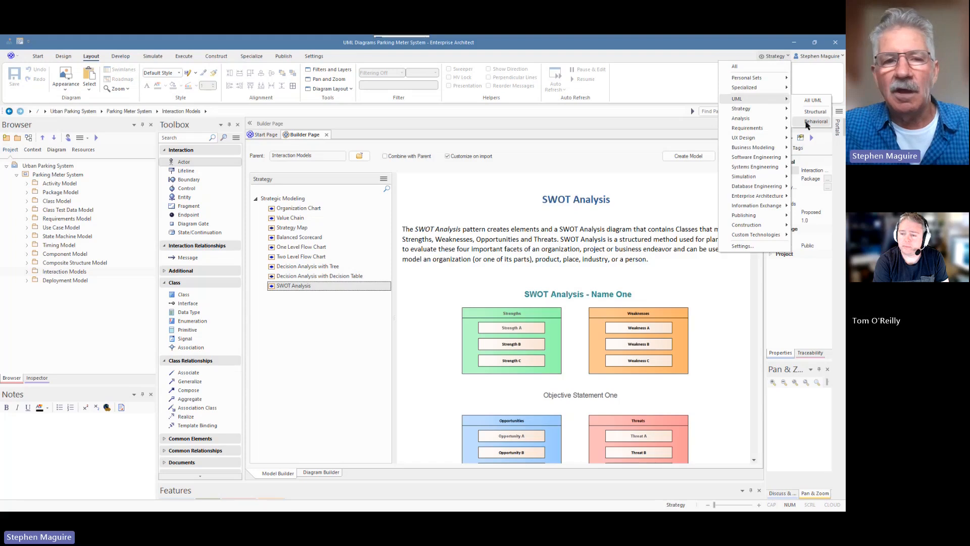
pyautogui.click(817, 121)
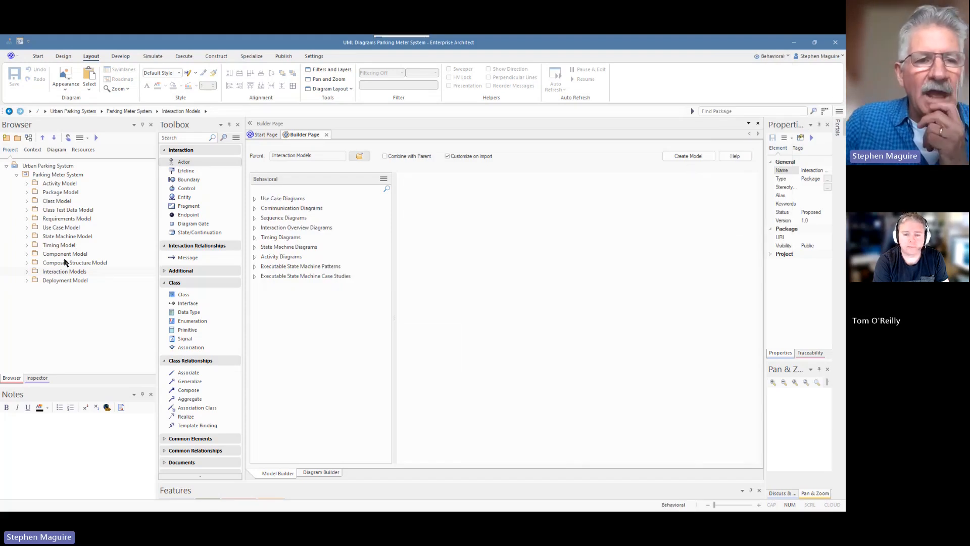
# Add a package named 'Sequence Diagrams' under Interaction Models
pyautogui.click(58, 175)
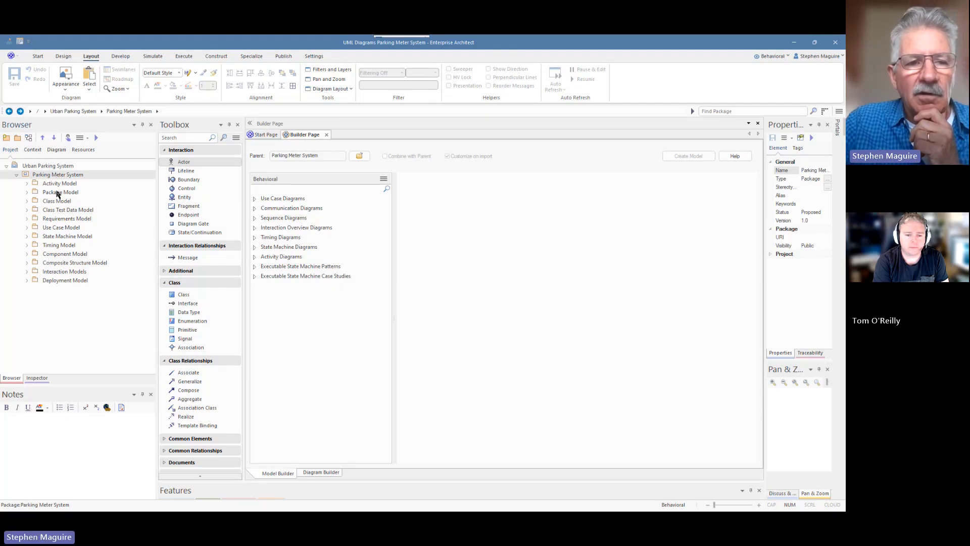
pyautogui.click(65, 271)
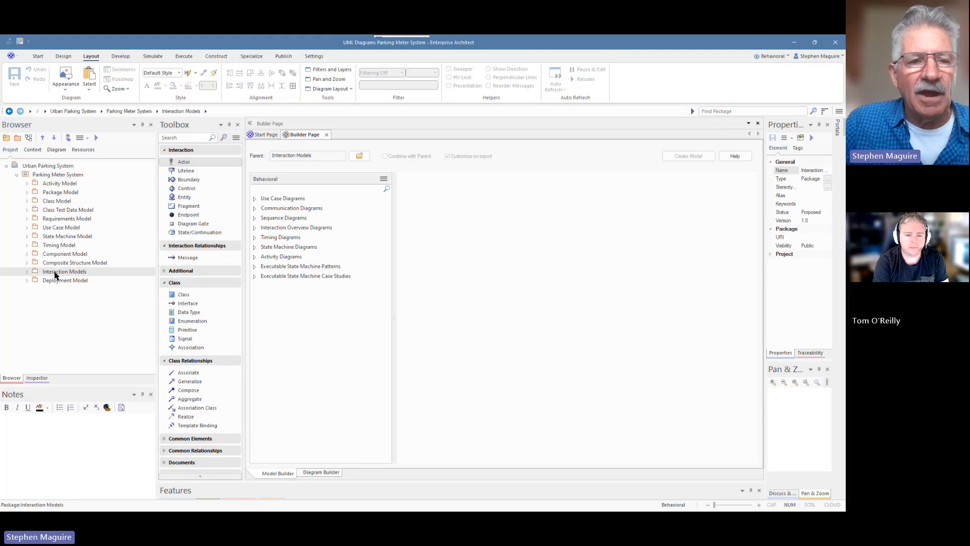
pyautogui.click(26, 271)
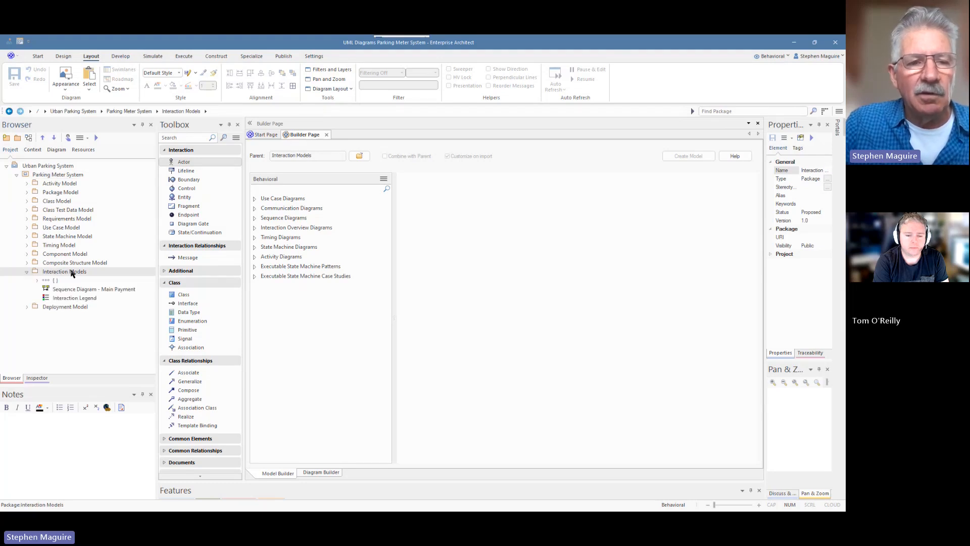
pyautogui.moveTo(84, 274)
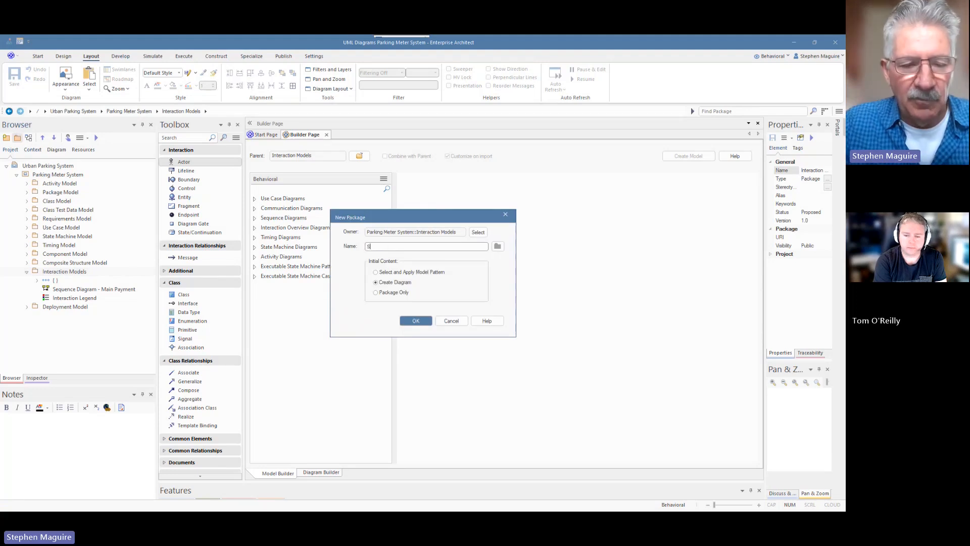
pyautogui.write('Sequence')
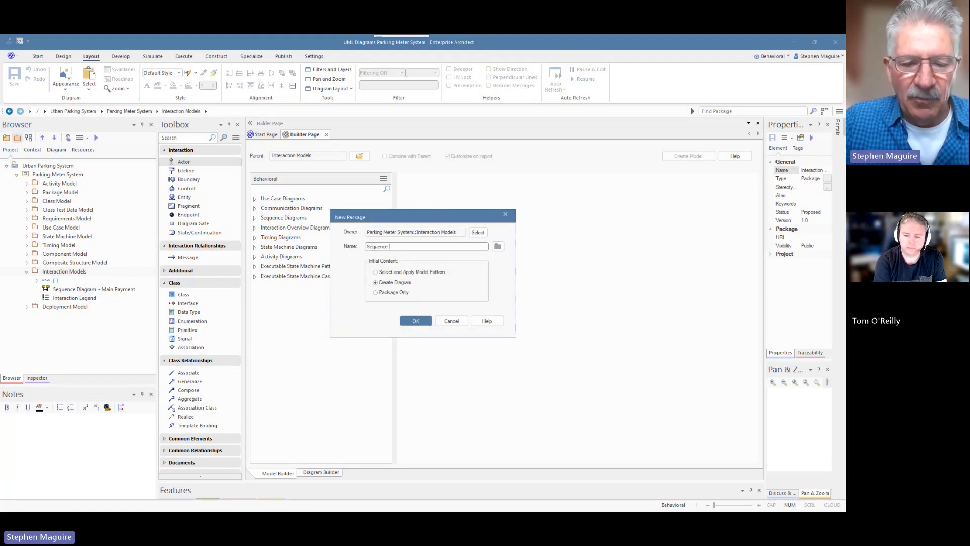
pyautogui.write('Diagrams')
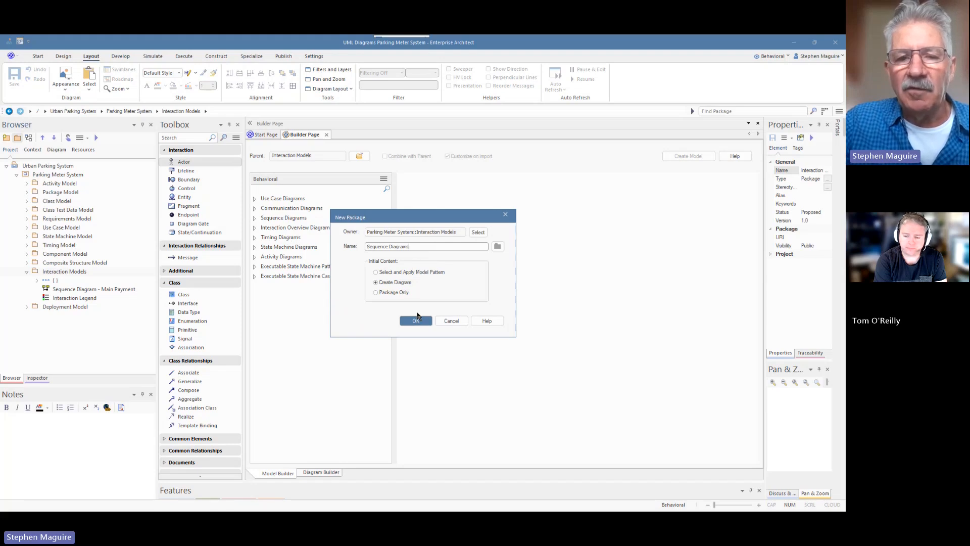
pyautogui.click(415, 320)
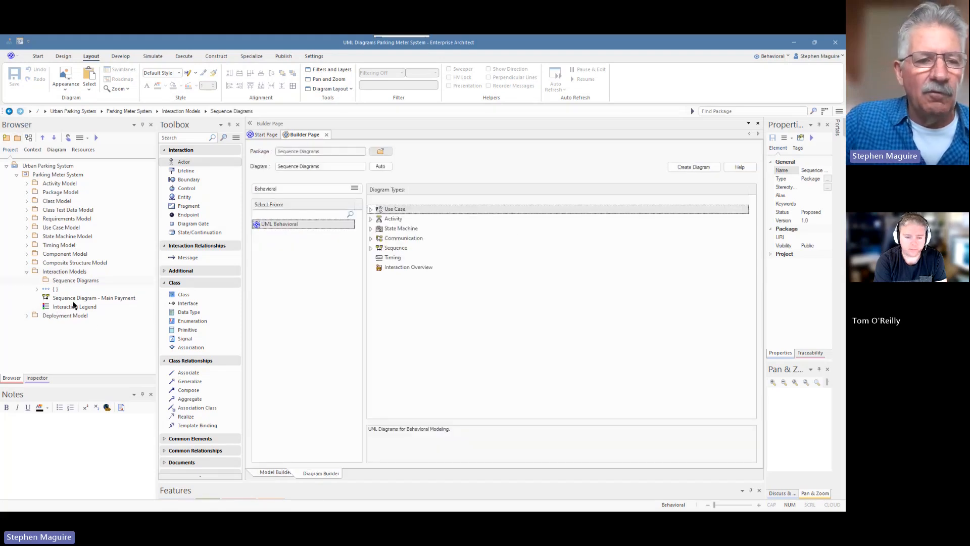
# Move the Main Payment sequence diagram into the Sequence Diagrams package
pyautogui.click(76, 280)
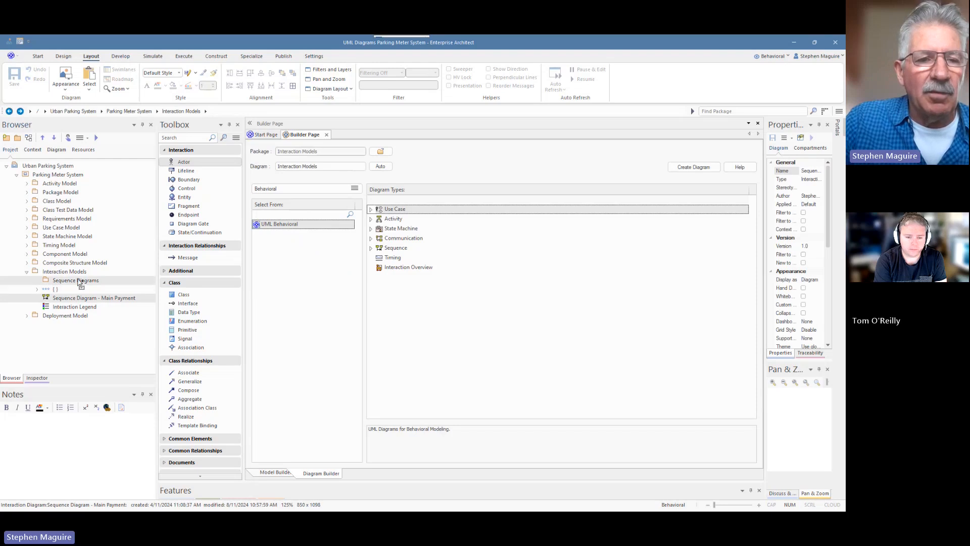
pyautogui.click(75, 280)
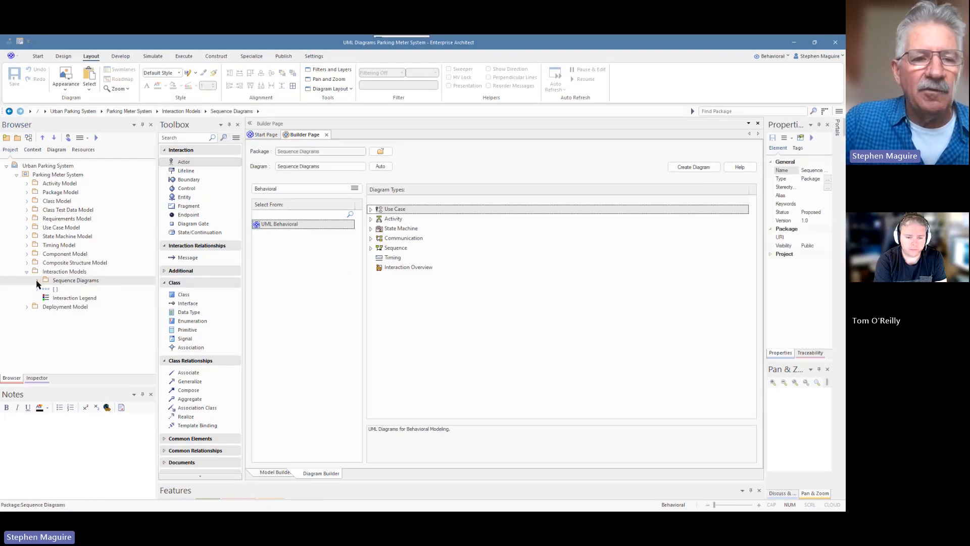
# Start a new package under Interaction Models named 'Communication Diagram' with Create Diagram selected
pyautogui.click(37, 280)
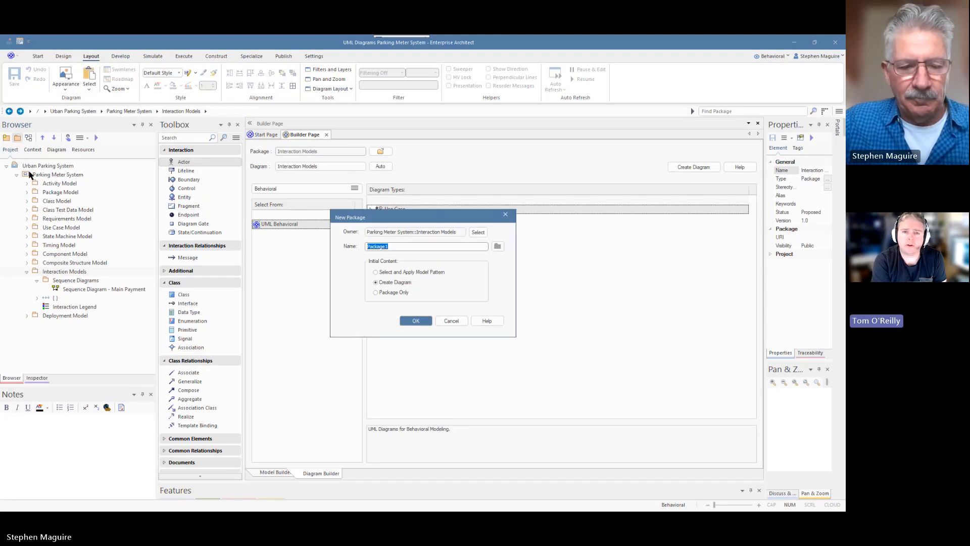
pyautogui.write('Communication Diagram')
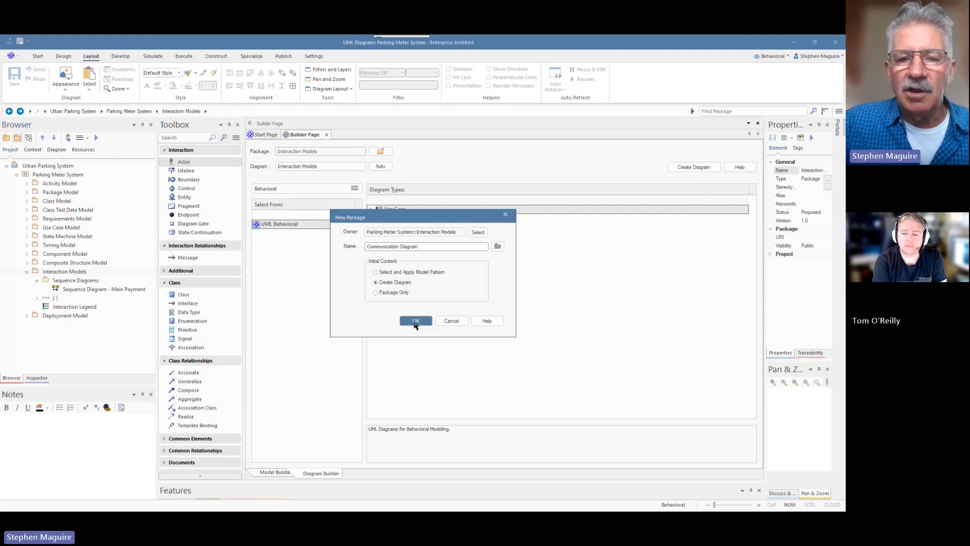
# Confirm the Communication Diagram package, briefly view Main Payment, and choose the Communication diagram type
pyautogui.click(415, 320)
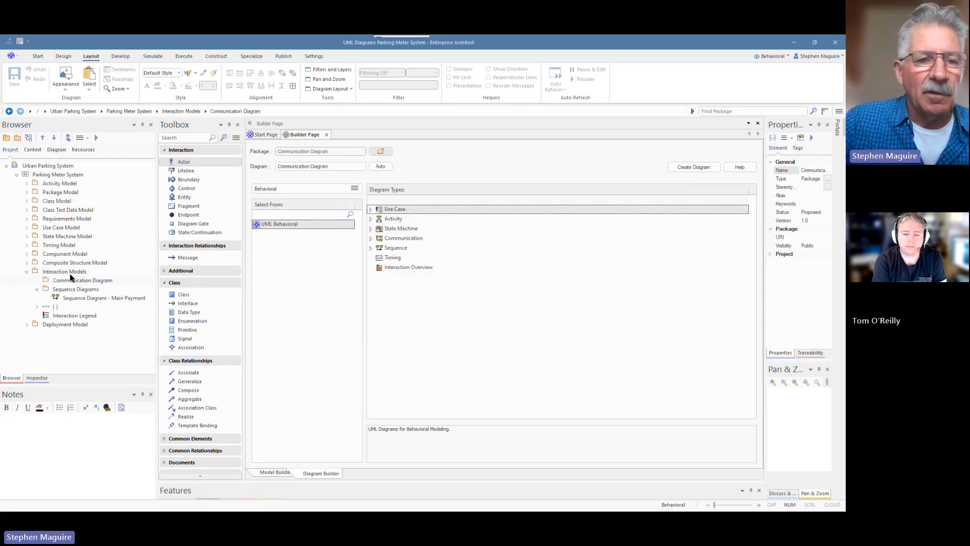
pyautogui.click(37, 289)
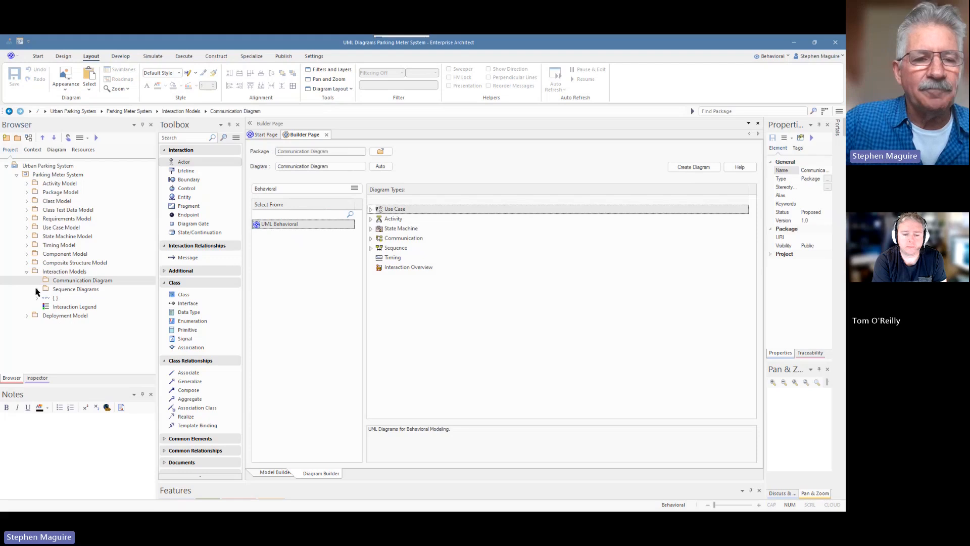
pyautogui.doubleClick(104, 297)
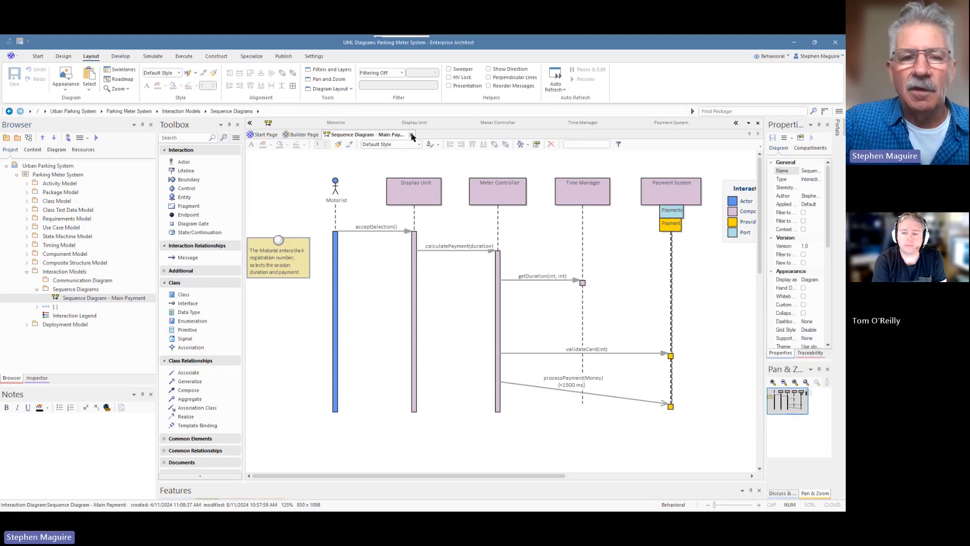
pyautogui.click(81, 280)
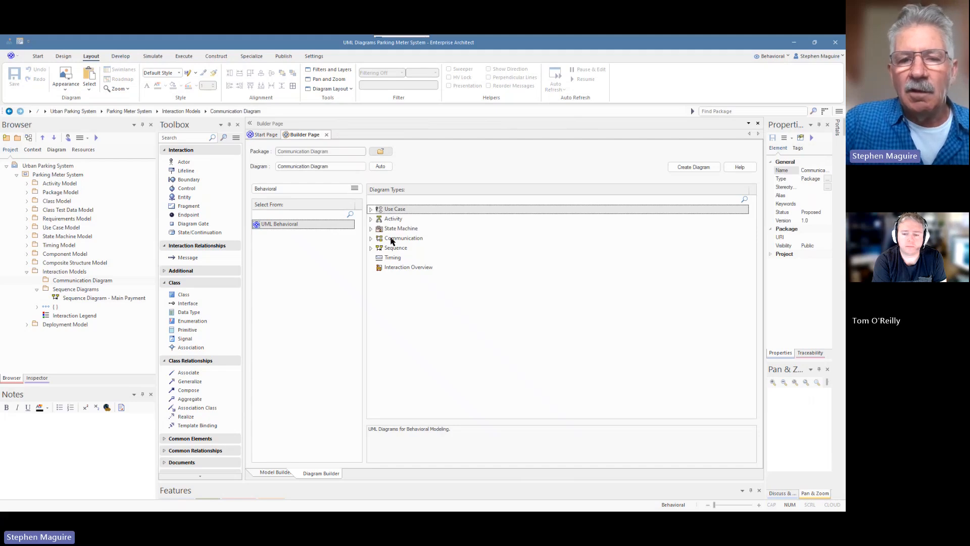
pyautogui.moveTo(399, 241)
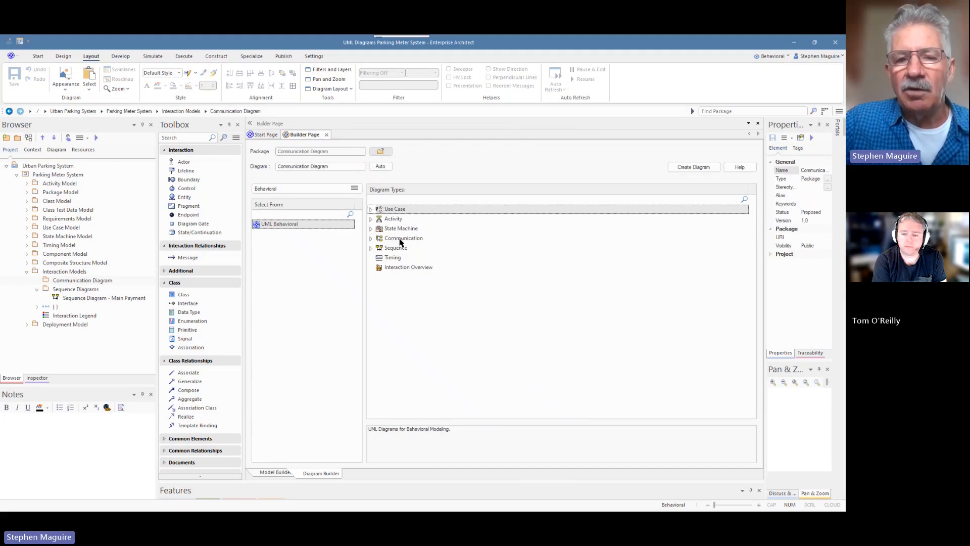
pyautogui.click(404, 239)
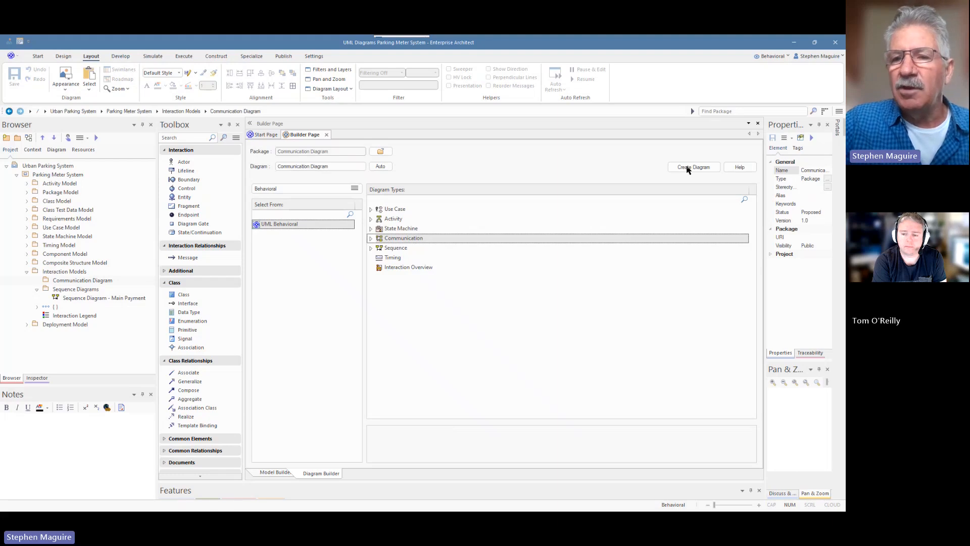
# Create the empty communication diagram and reveal the Parking Meter System use case elements
pyautogui.click(693, 167)
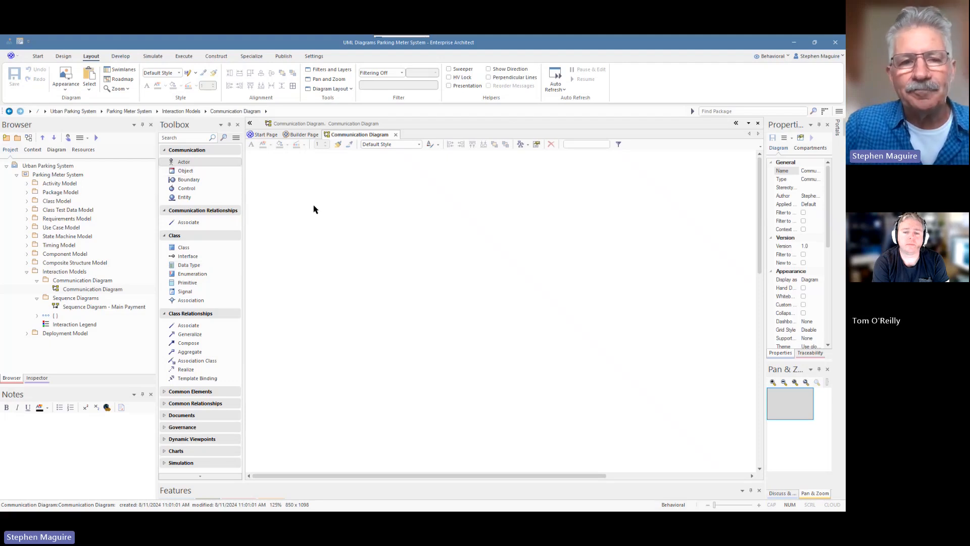
pyautogui.moveTo(84, 297)
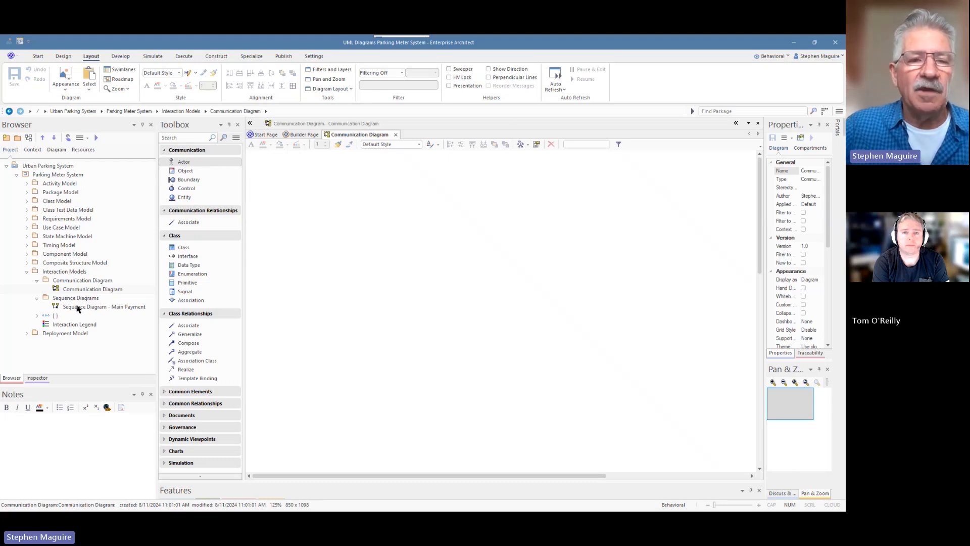
pyautogui.moveTo(29, 259)
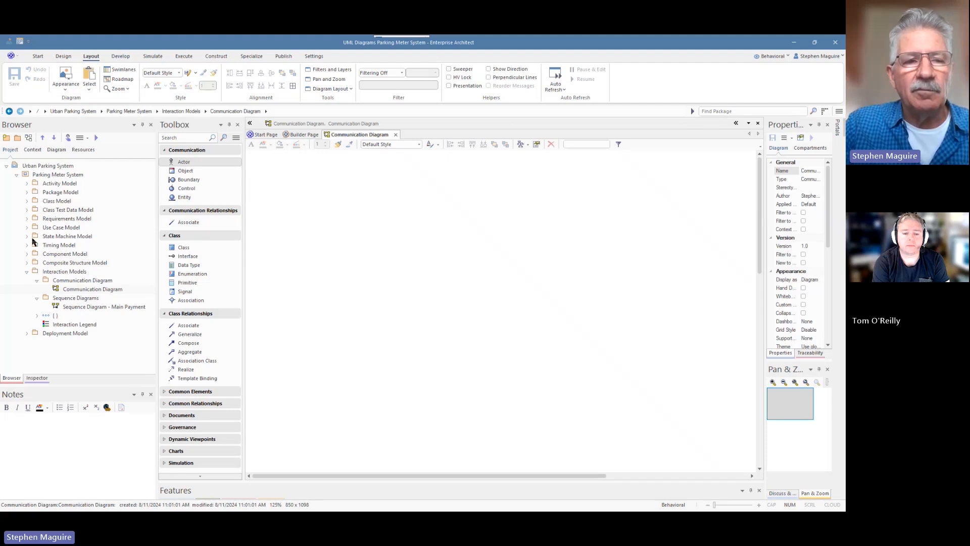
pyautogui.click(26, 227)
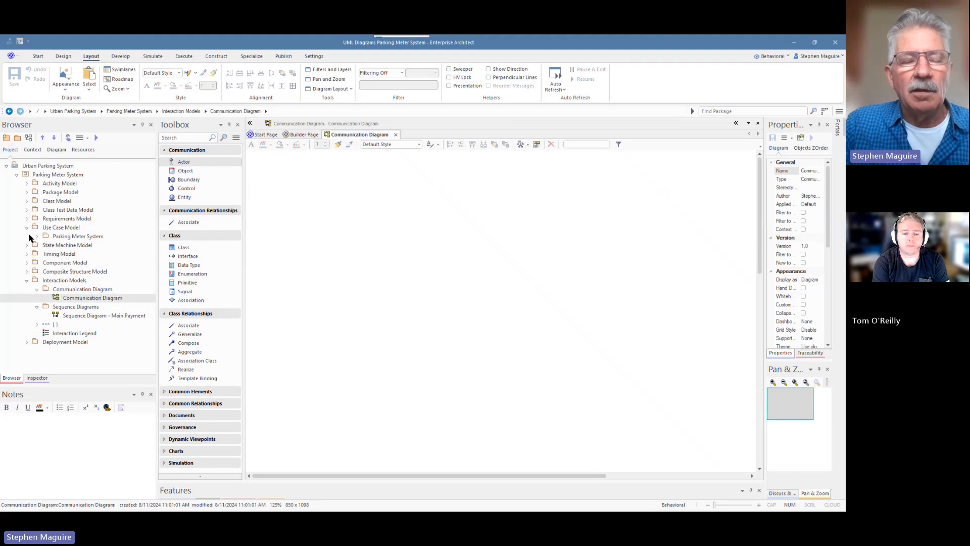
pyautogui.click(38, 236)
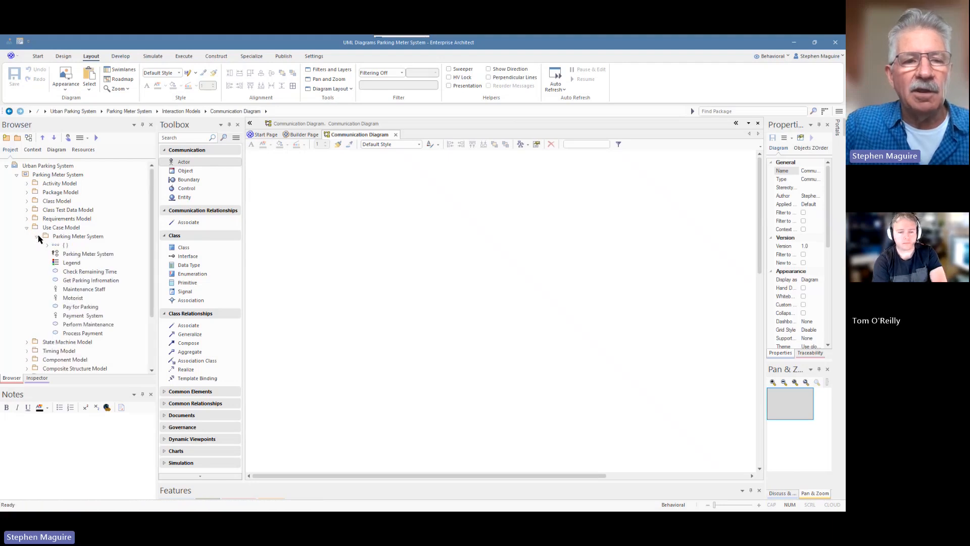
pyautogui.click(73, 297)
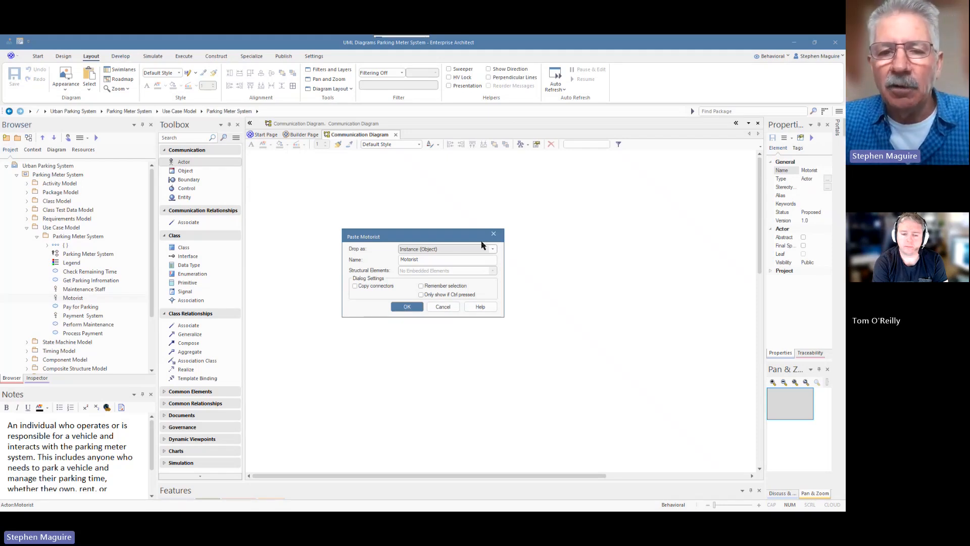
# Drop Motorist onto the diagram as an instance named Roger Appleton-Smith
pyautogui.moveTo(420, 237); pyautogui.dragTo(416, 233)
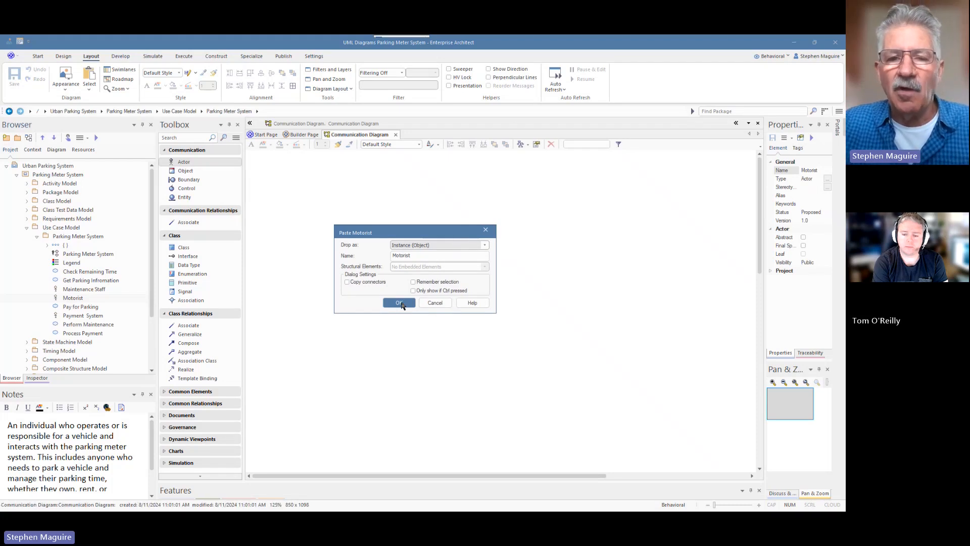
pyautogui.click(398, 302)
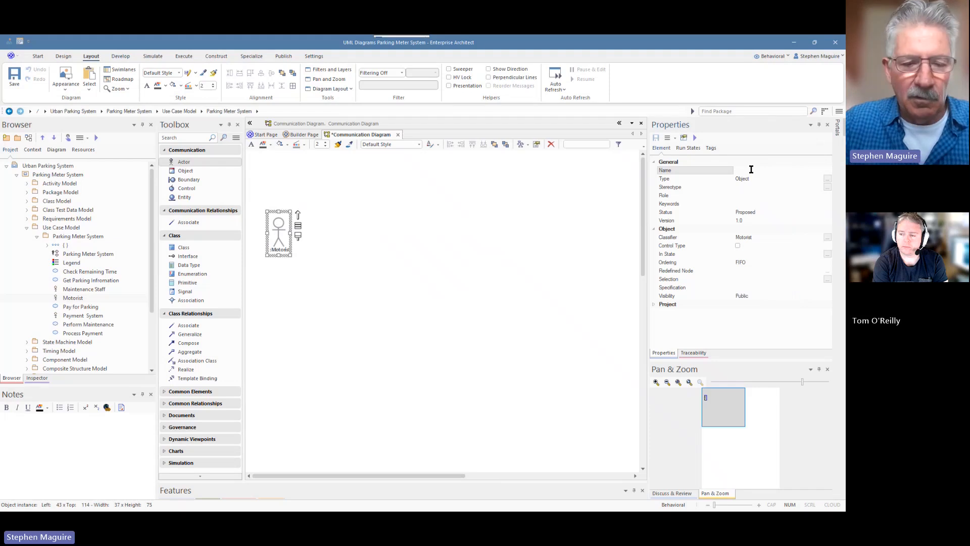
pyautogui.write('Roger')
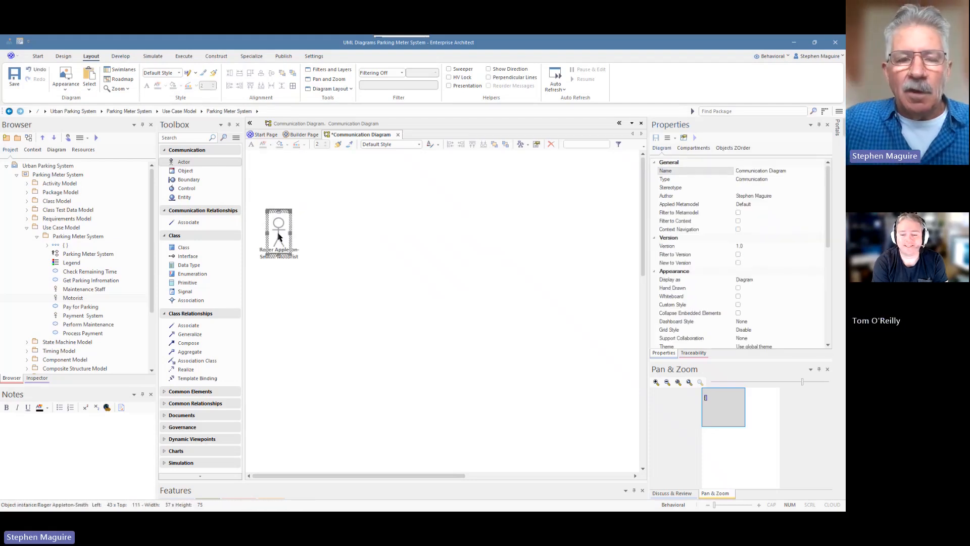
pyautogui.click(279, 229)
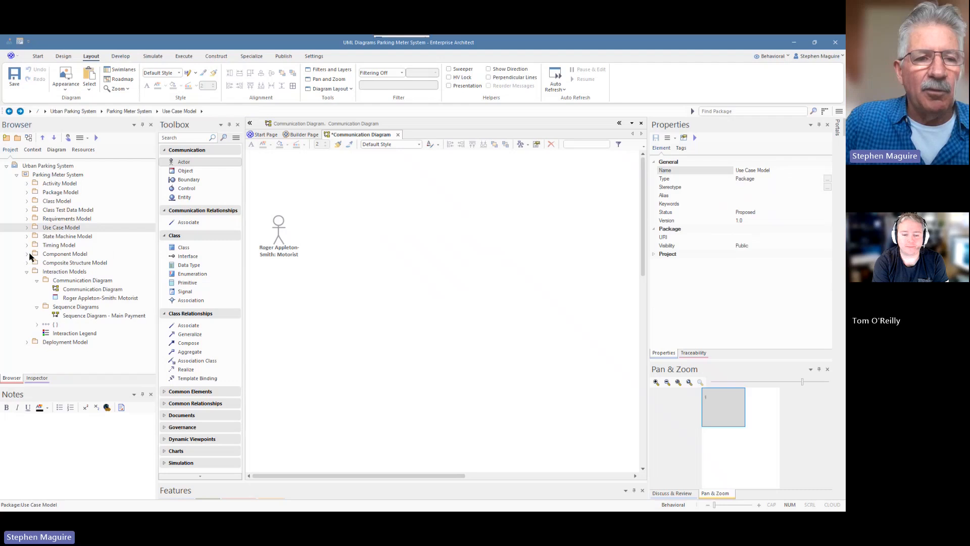
# Drop Display Unit from the Component Model onto the diagram as a component instance
pyautogui.click(27, 253)
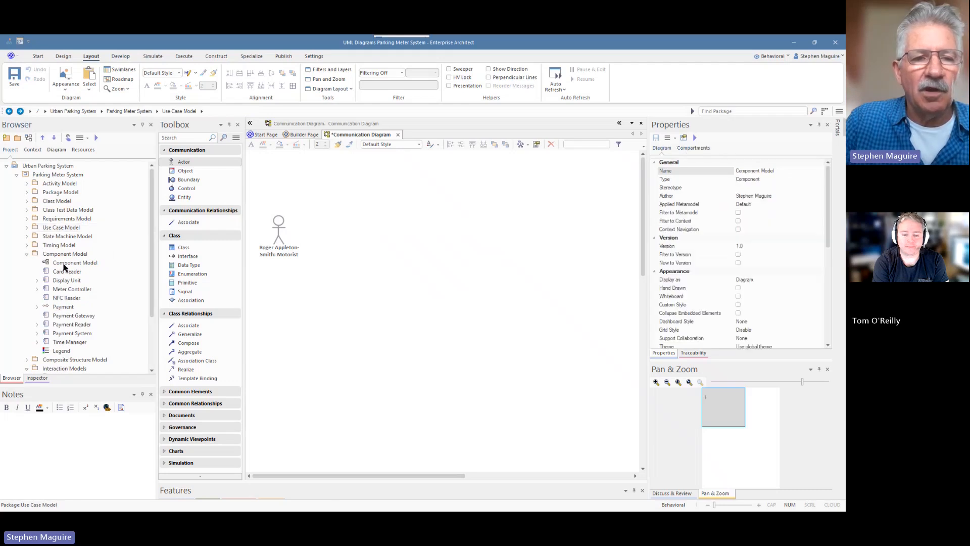
pyautogui.doubleClick(76, 263)
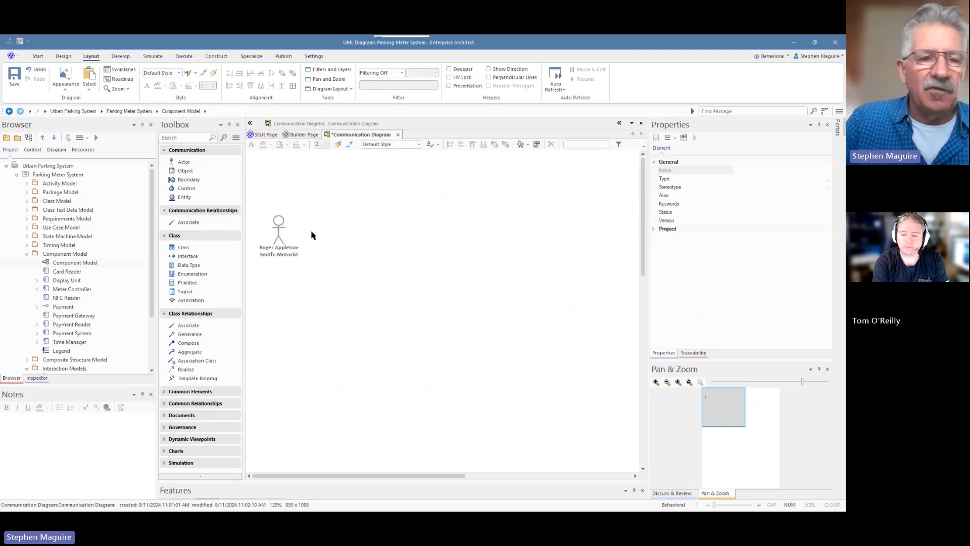
pyautogui.click(67, 280)
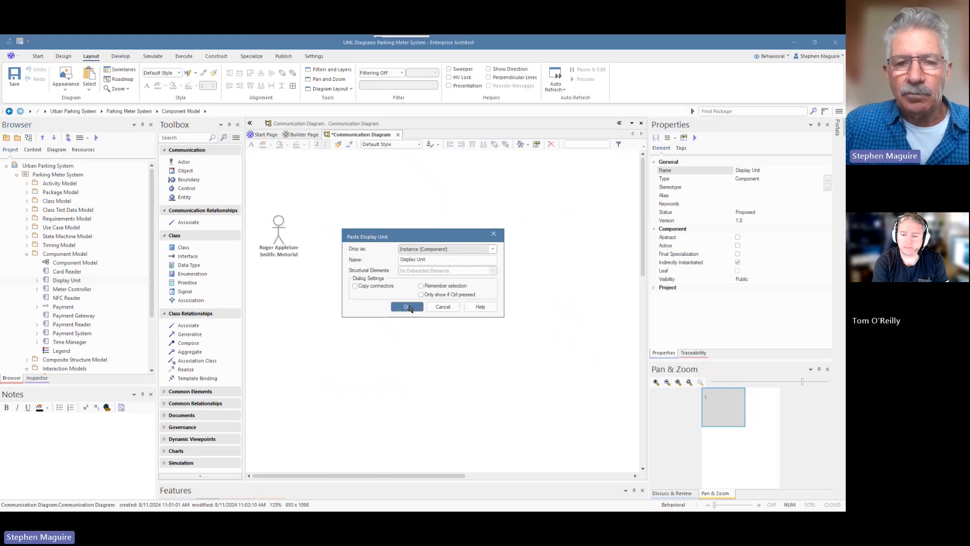
pyautogui.click(406, 307)
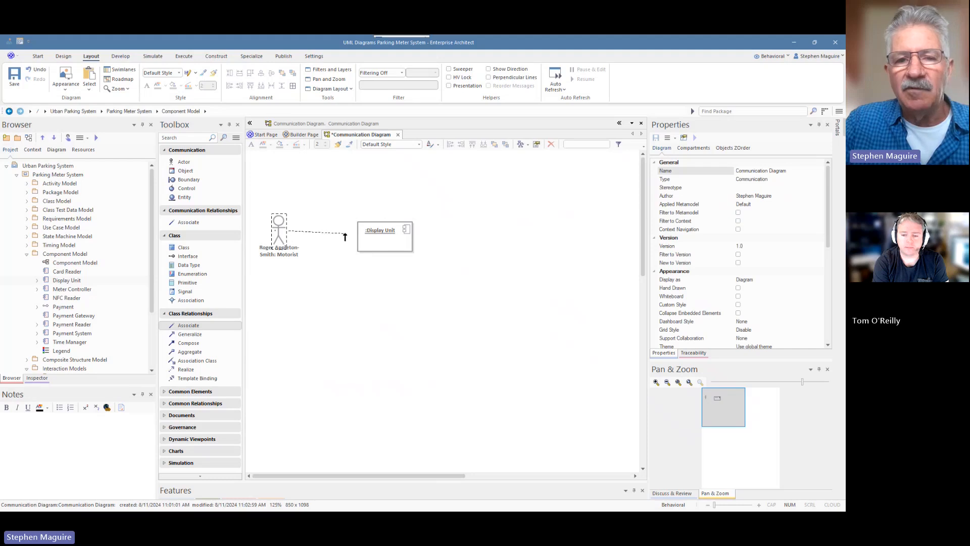
# Link Motorist to Display Unit with message 1: acceptSelection()
pyautogui.click(315, 233)
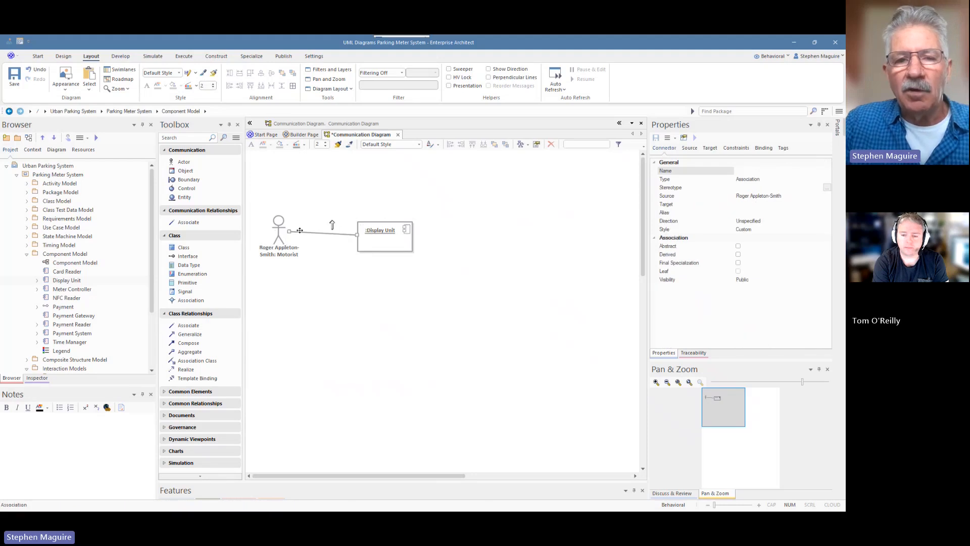
pyautogui.click(384, 233)
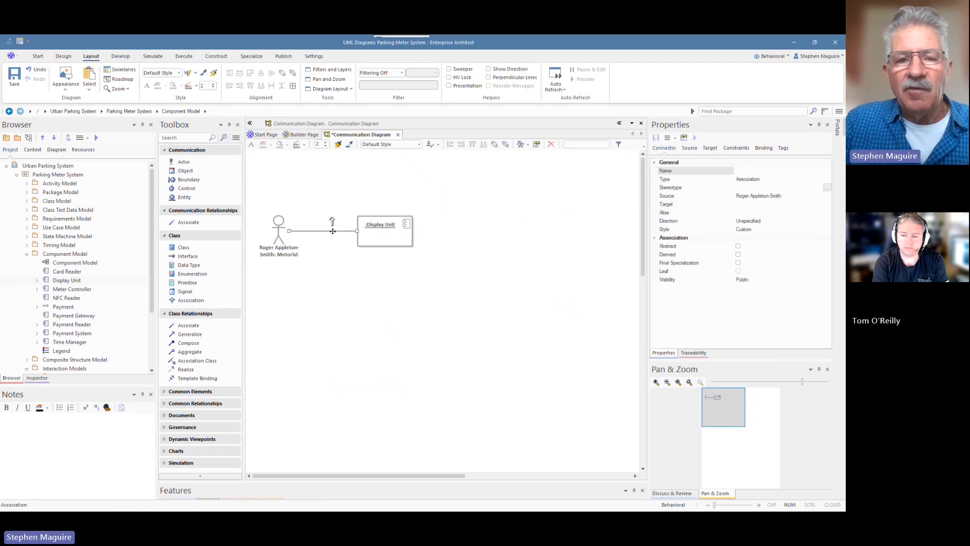
pyautogui.rightClick(332, 230)
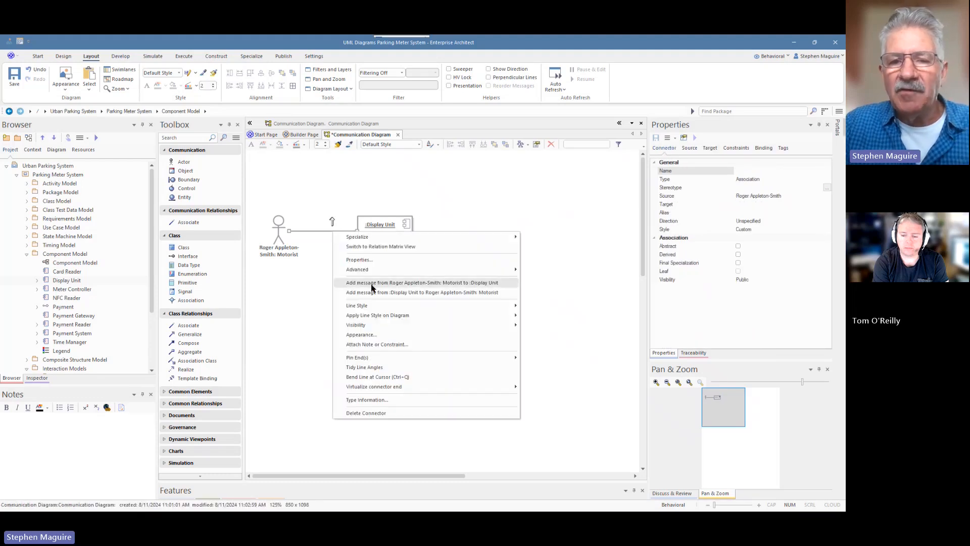
pyautogui.moveTo(422, 282)
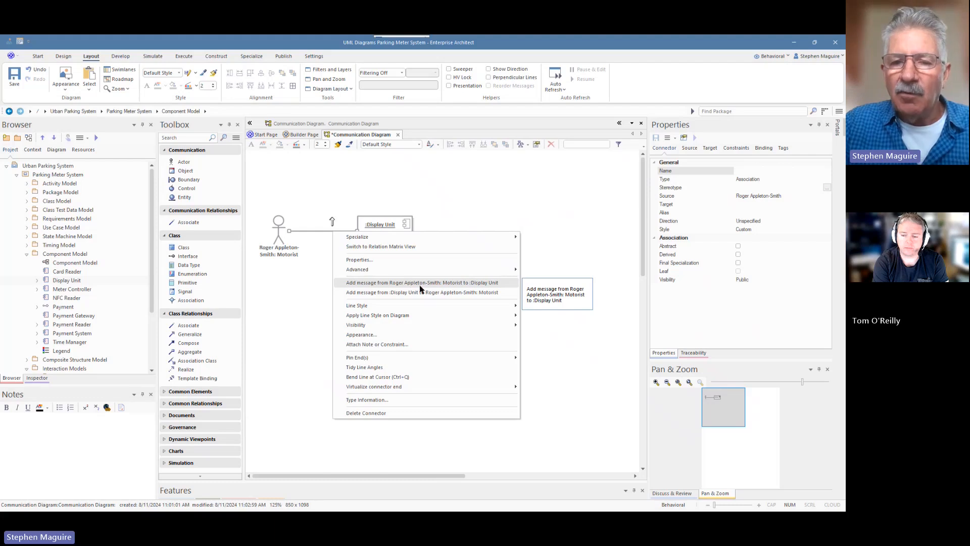
pyautogui.moveTo(419, 285)
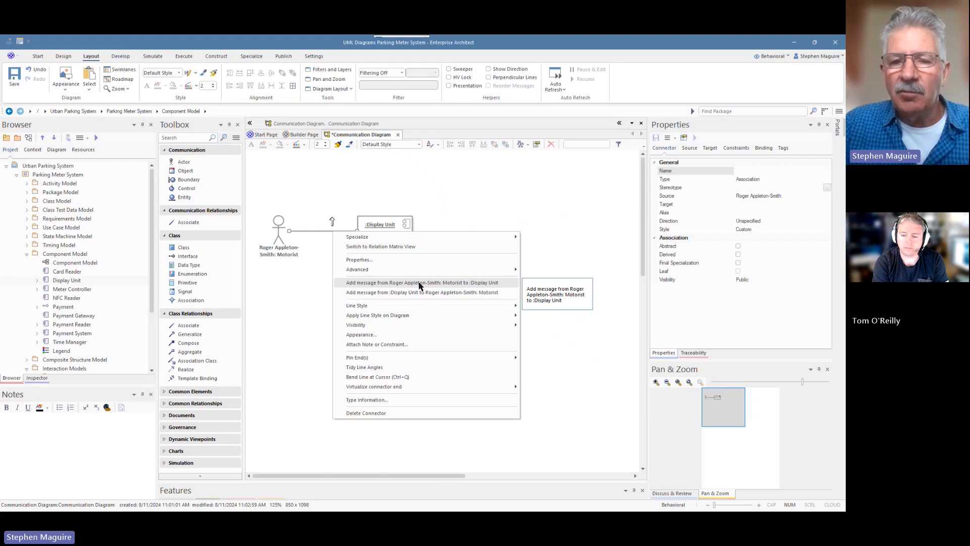
pyautogui.click(422, 282)
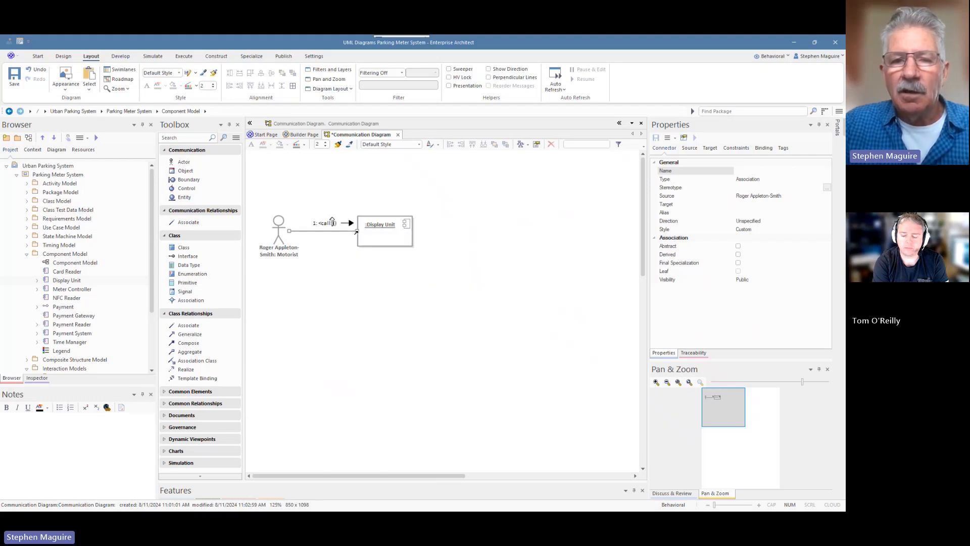
pyautogui.click(324, 223)
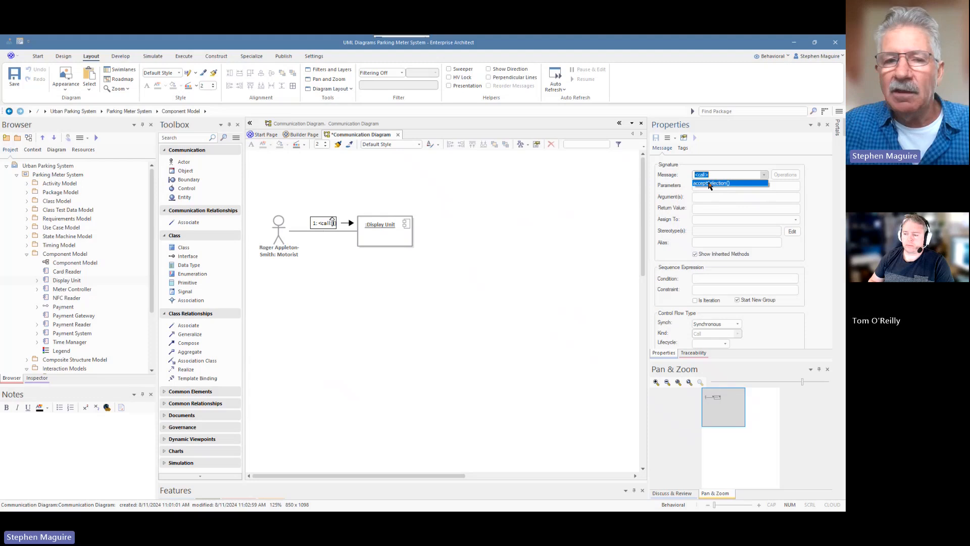
pyautogui.click(711, 182)
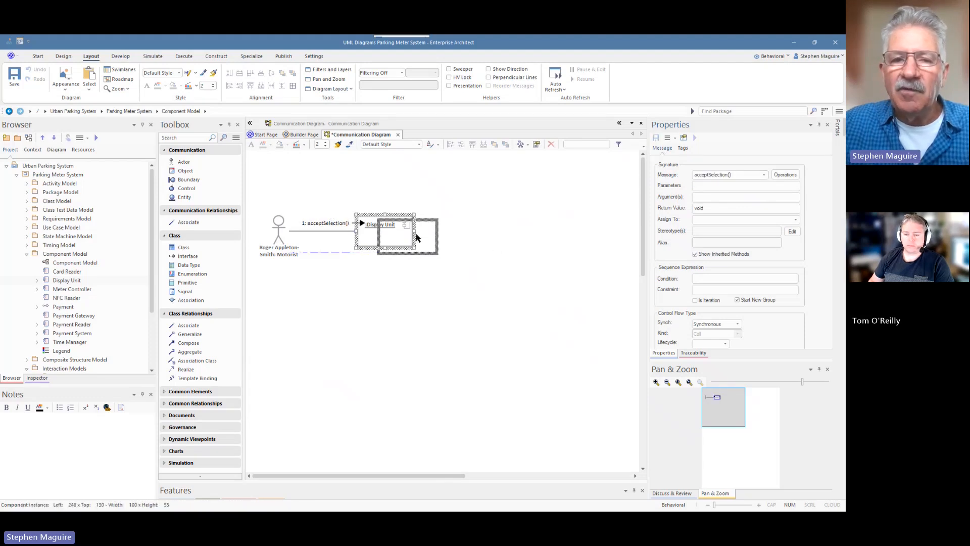
# Nudge the Display Unit instance slightly to the right
pyautogui.click(405, 236)
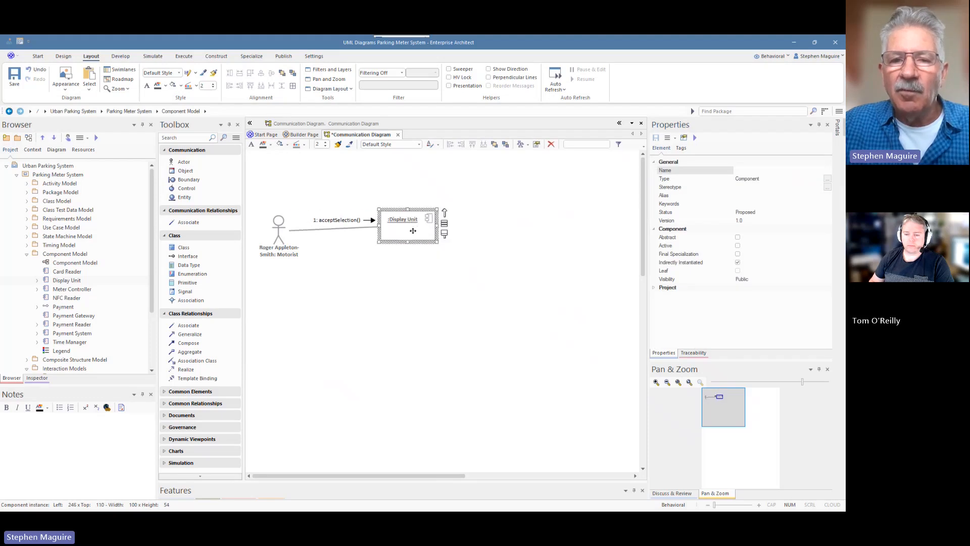
pyautogui.moveTo(408, 226); pyautogui.dragTo(407, 230)
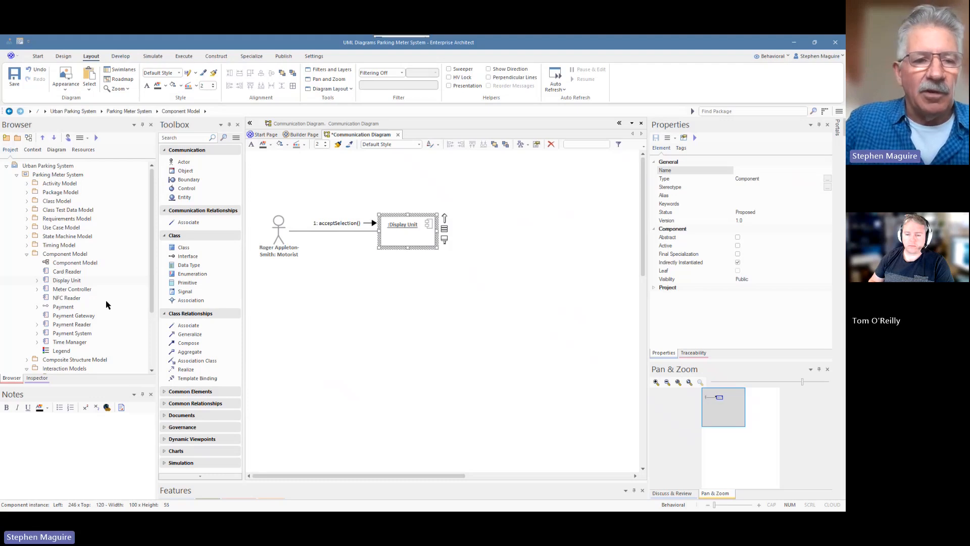
pyautogui.moveTo(85, 292)
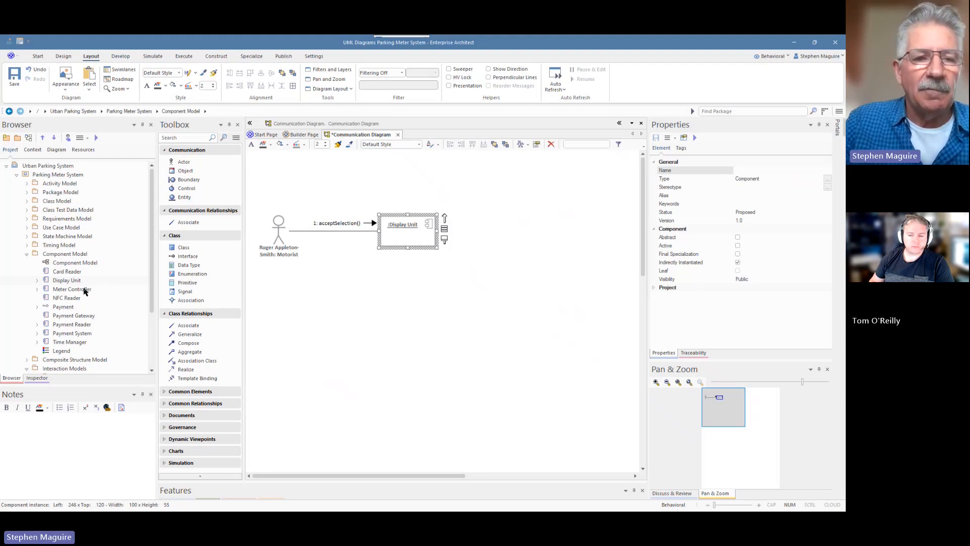
# Add a Meter Controller instance receiving message 1.1: calculatePayment(duration) from Display Unit
pyautogui.click(72, 289)
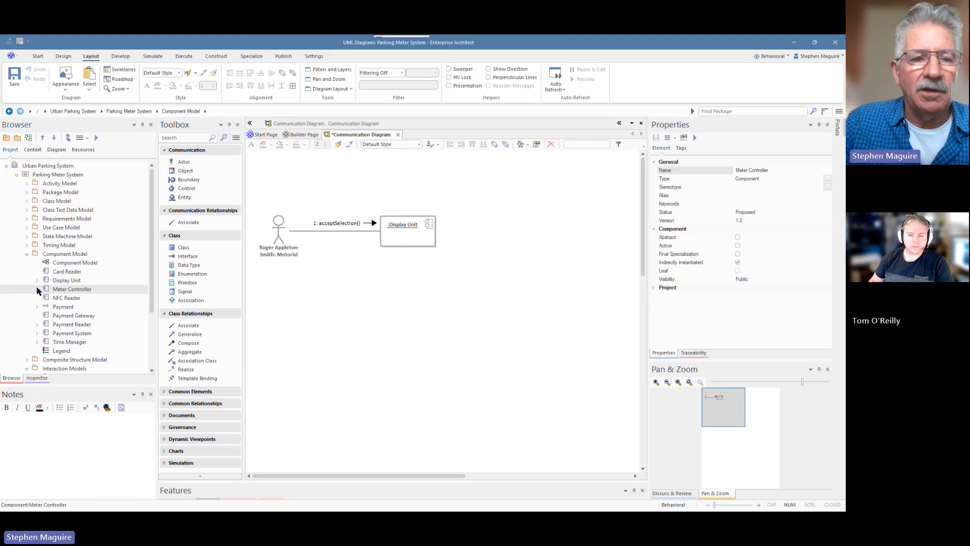
pyautogui.click(38, 289)
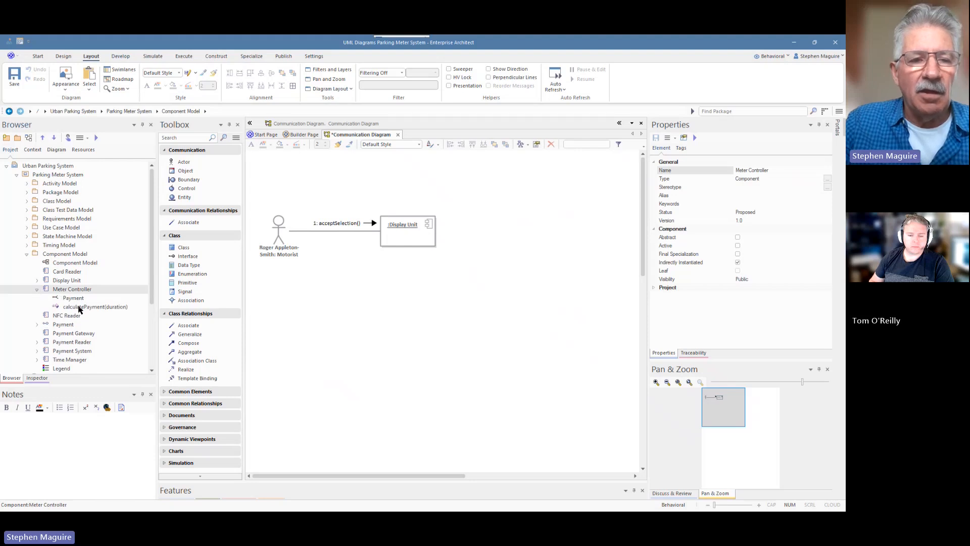
pyautogui.moveTo(79, 312)
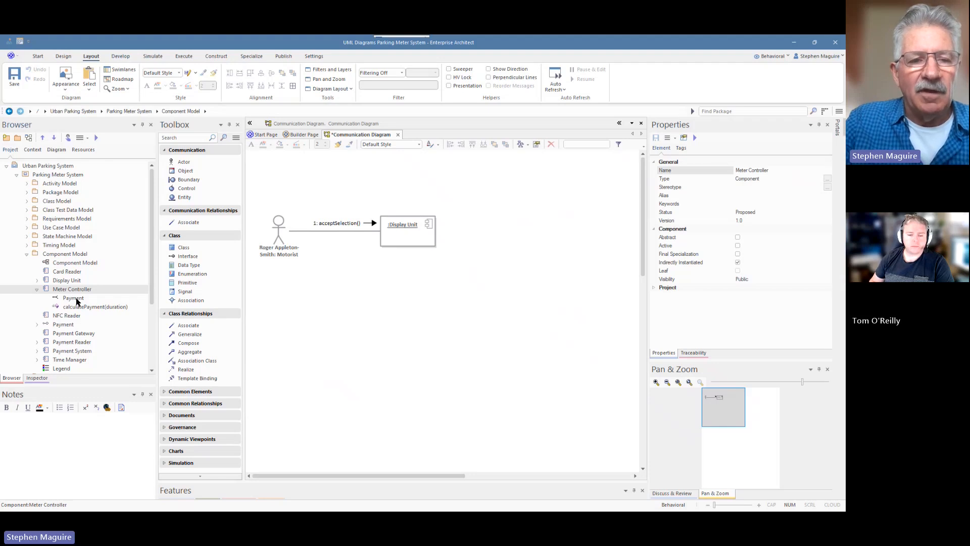
pyautogui.moveTo(66, 291)
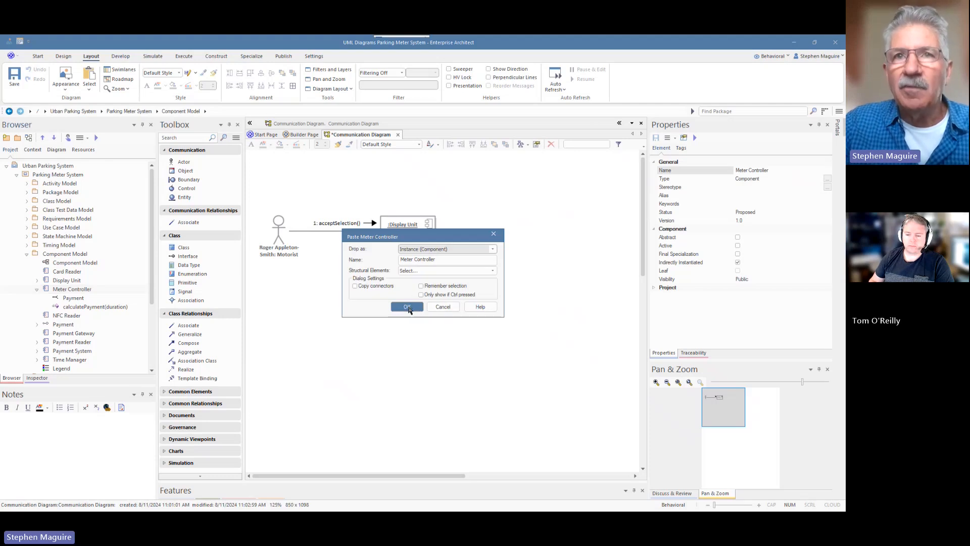
pyautogui.click(406, 307)
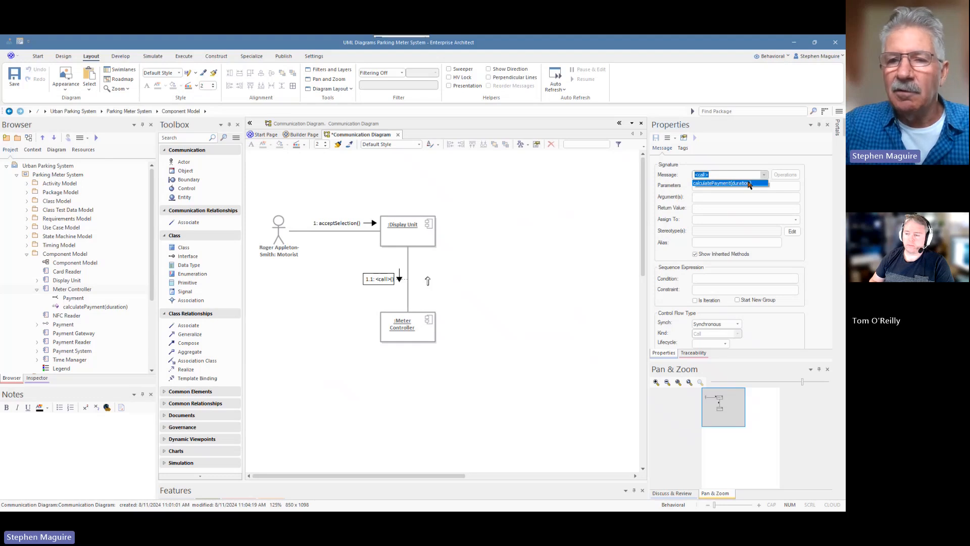
pyautogui.click(729, 183)
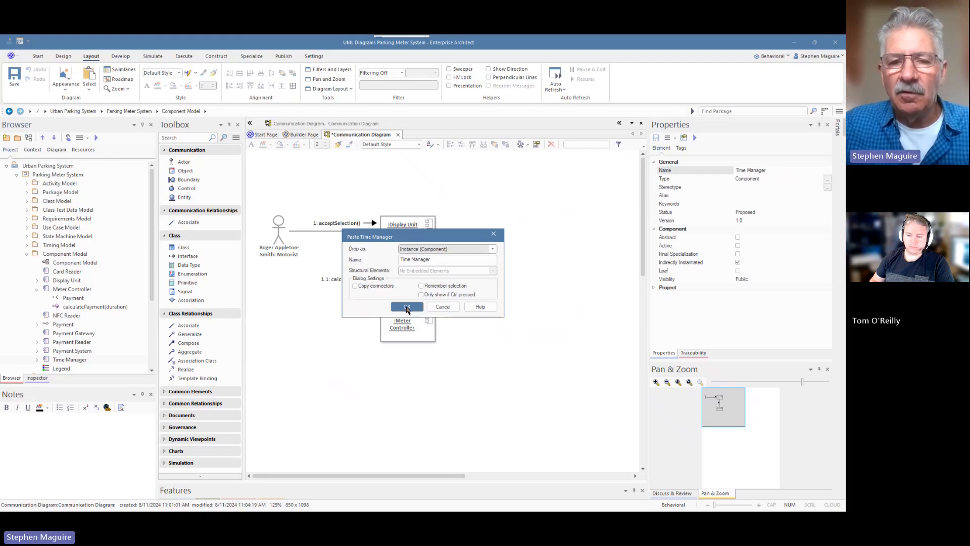
# Add a Time Manager instance receiving message 1.2: getDuration(int, int) from Meter Controller
pyautogui.click(406, 306)
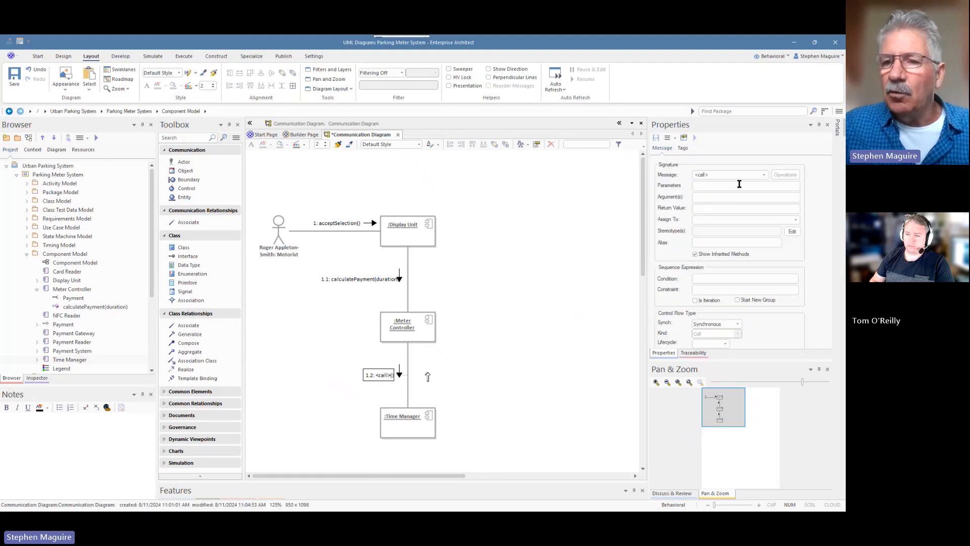
pyautogui.click(763, 174)
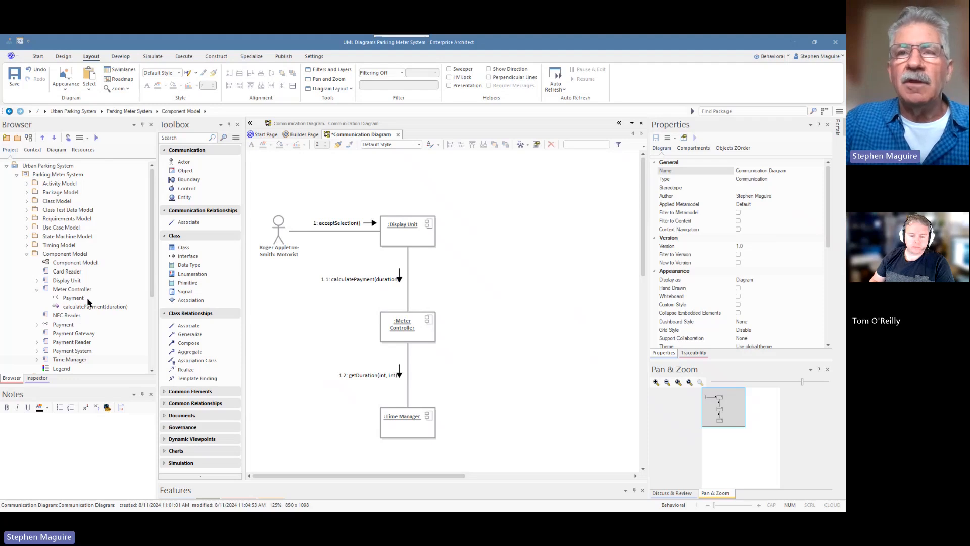
# Place the Payment System component on the diagram as an instance beside Meter Controller
pyautogui.scroll(-3)
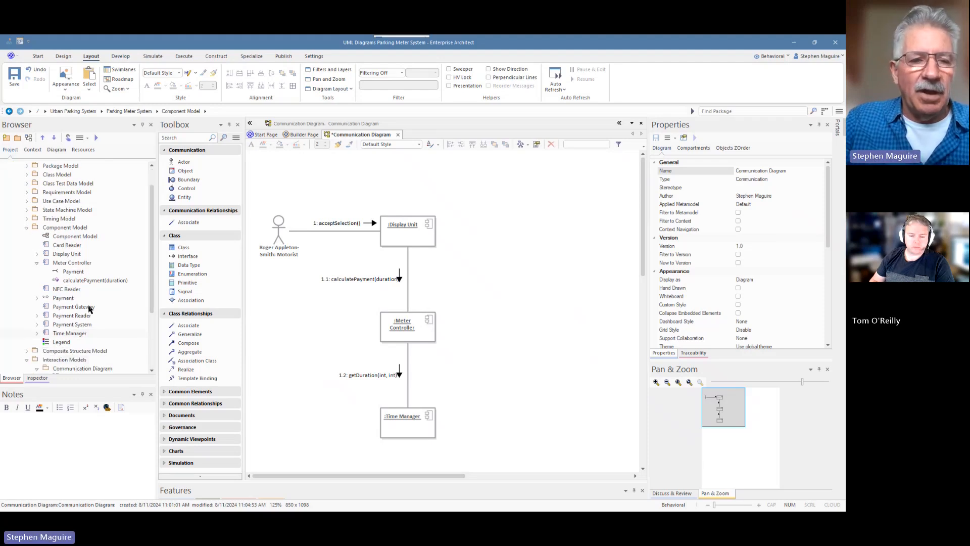
pyautogui.click(72, 323)
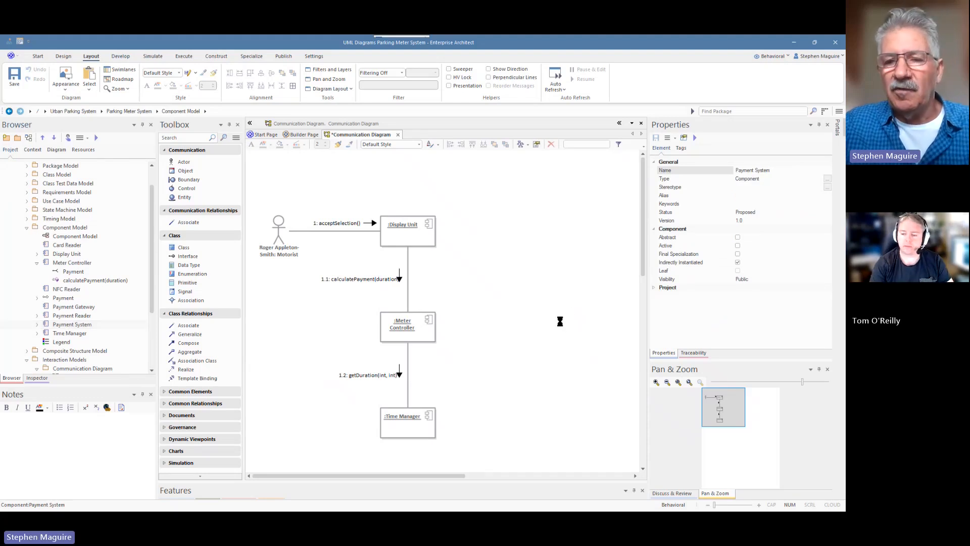
pyautogui.click(492, 248)
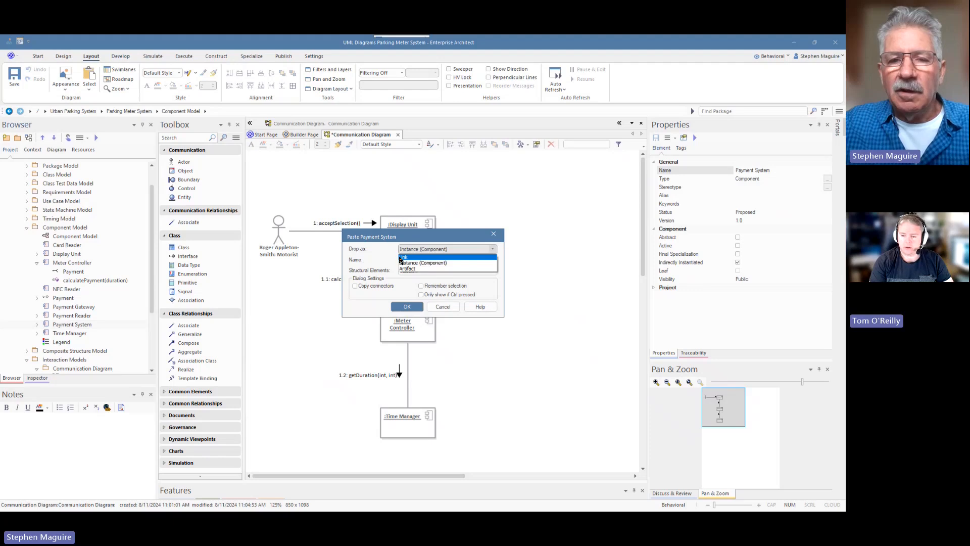
pyautogui.click(406, 306)
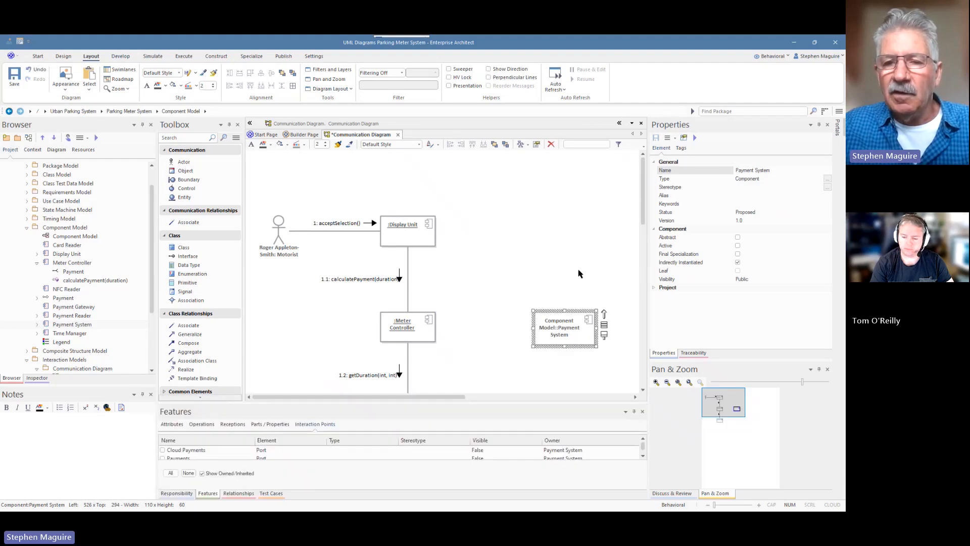
# Show the Payments port via Interaction Points and widen the Payment System instance
pyautogui.scroll(-3)
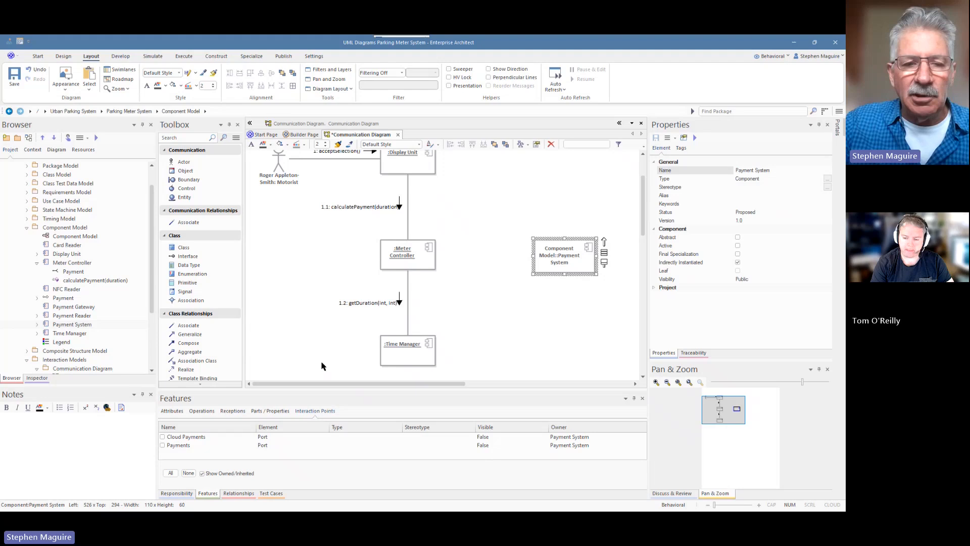
pyautogui.click(162, 445)
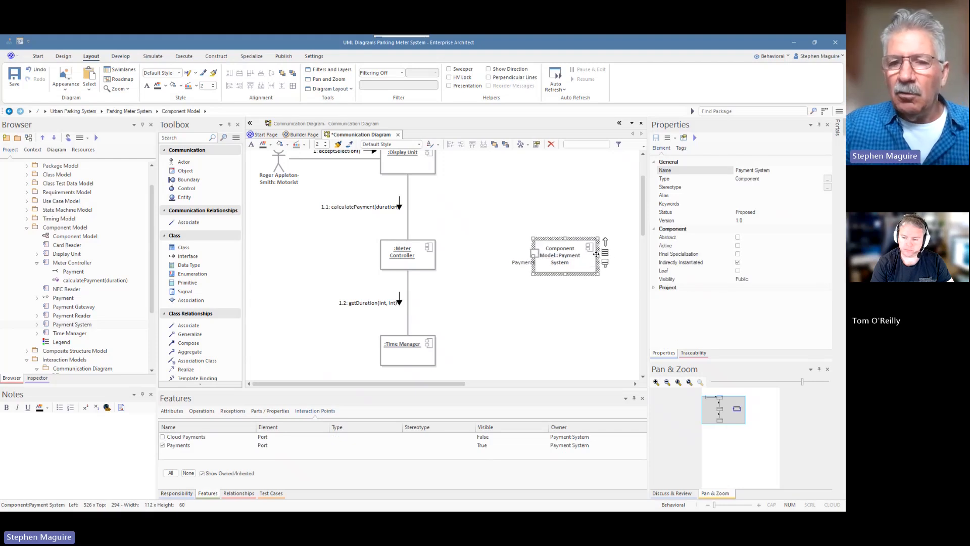
pyautogui.moveTo(605, 251); pyautogui.dragTo(628, 252)
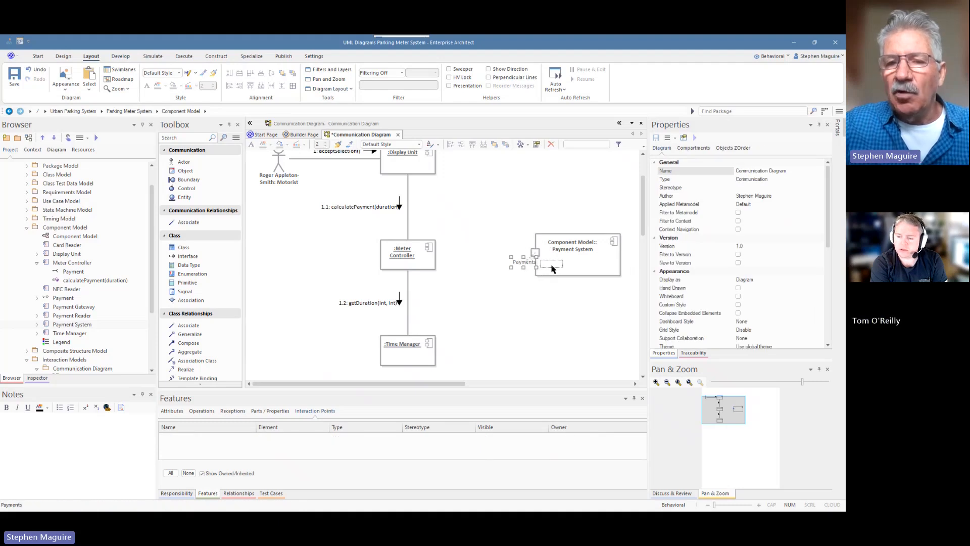
# Show the Payment provided interface on the port and add a message from Meter Controller to it
pyautogui.click(548, 263)
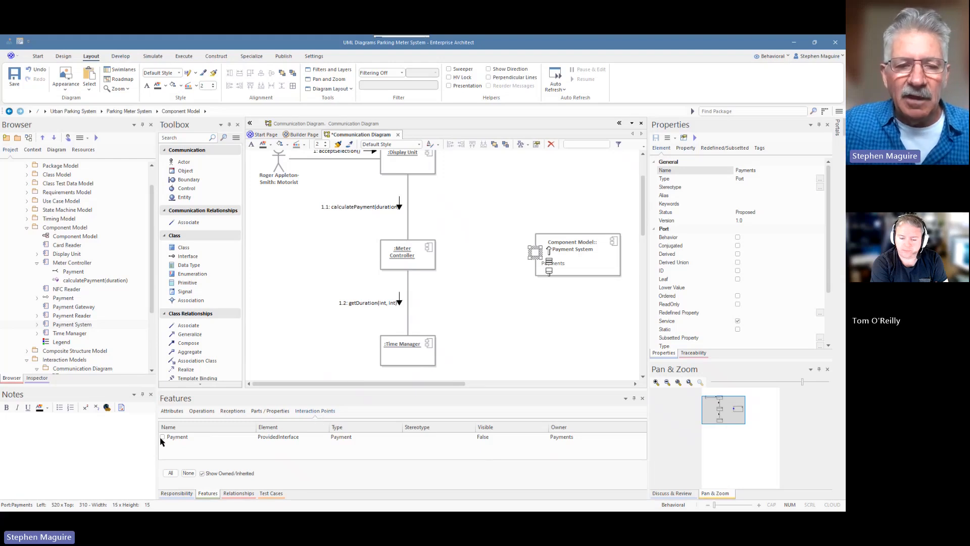
pyautogui.click(161, 436)
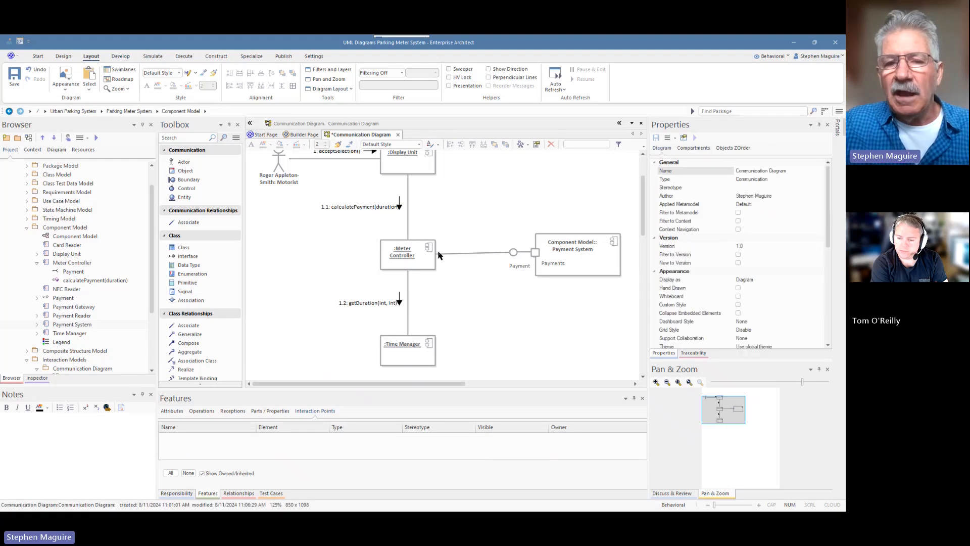
pyautogui.click(483, 254)
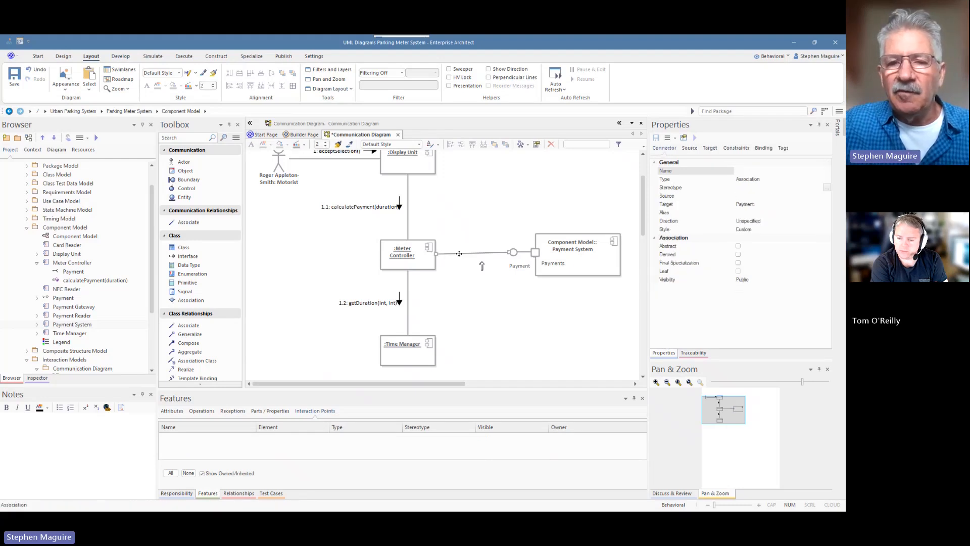
pyautogui.rightClick(458, 252)
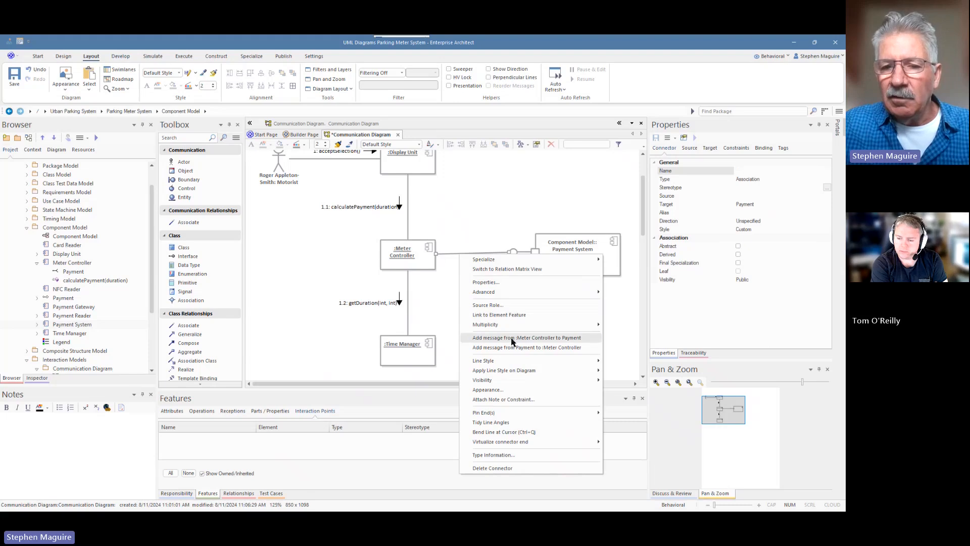
pyautogui.click(526, 337)
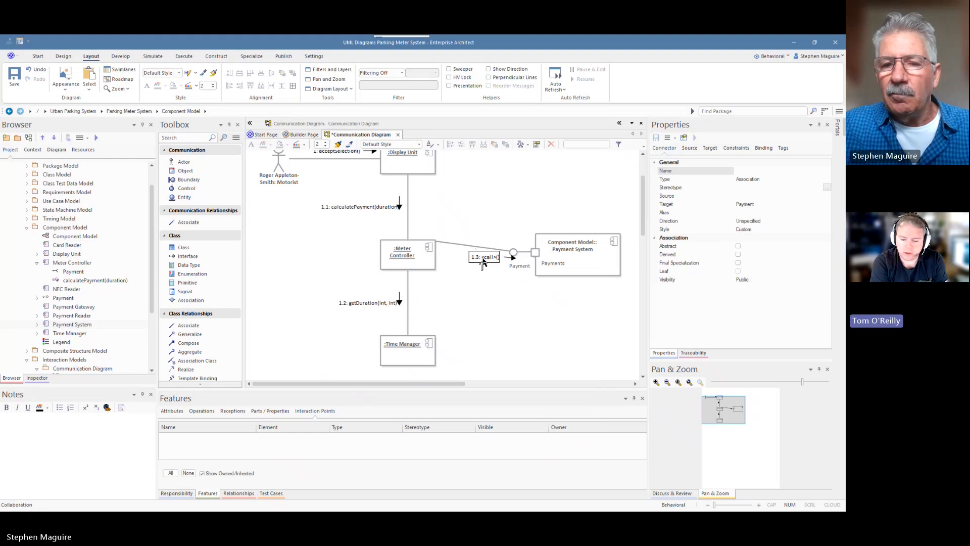
# Set message 1.3 to call the validateCard(int) operation
pyautogui.click(484, 260)
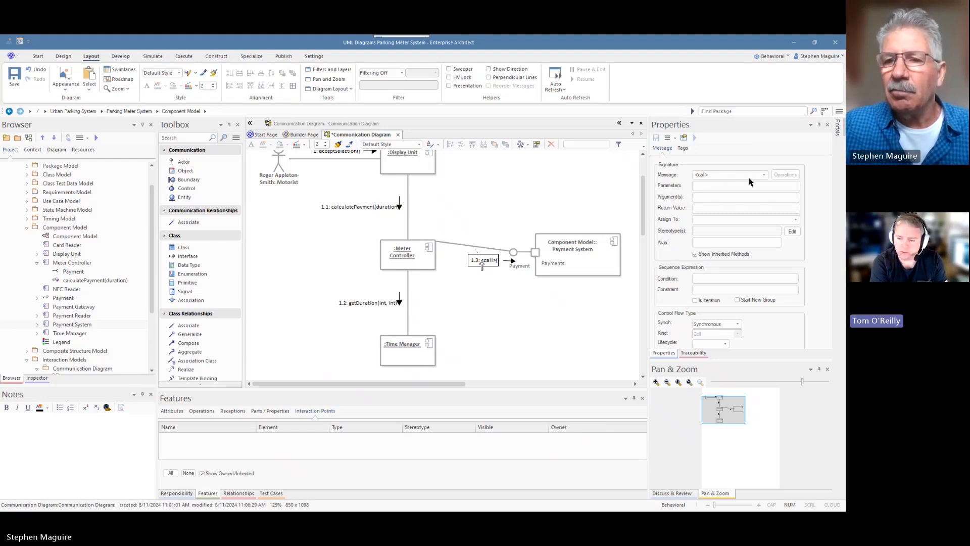
pyautogui.click(763, 175)
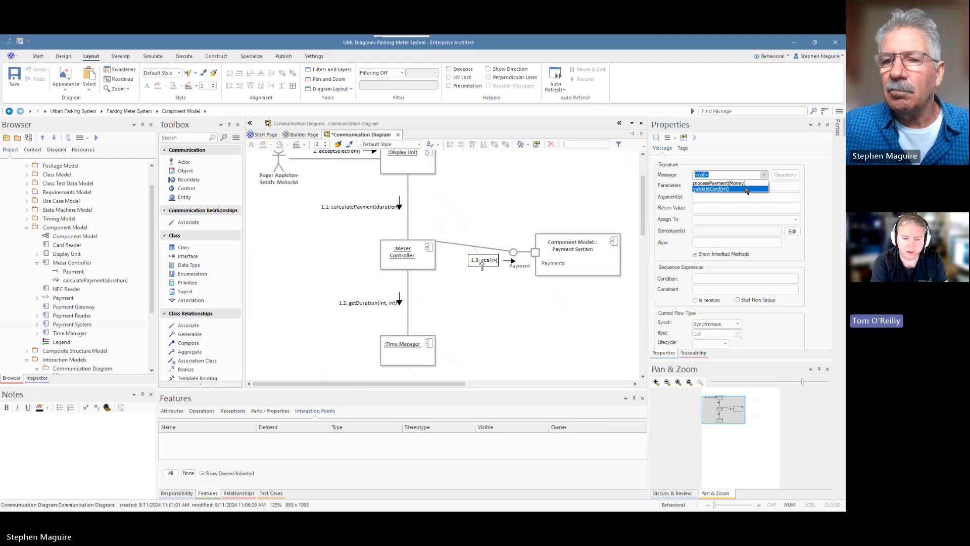
pyautogui.click(710, 189)
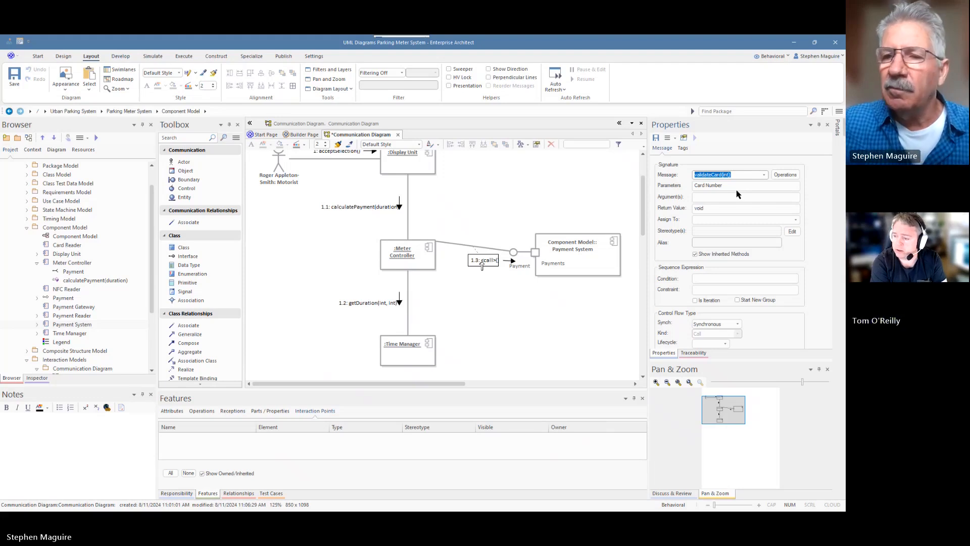
pyautogui.moveTo(578, 216)
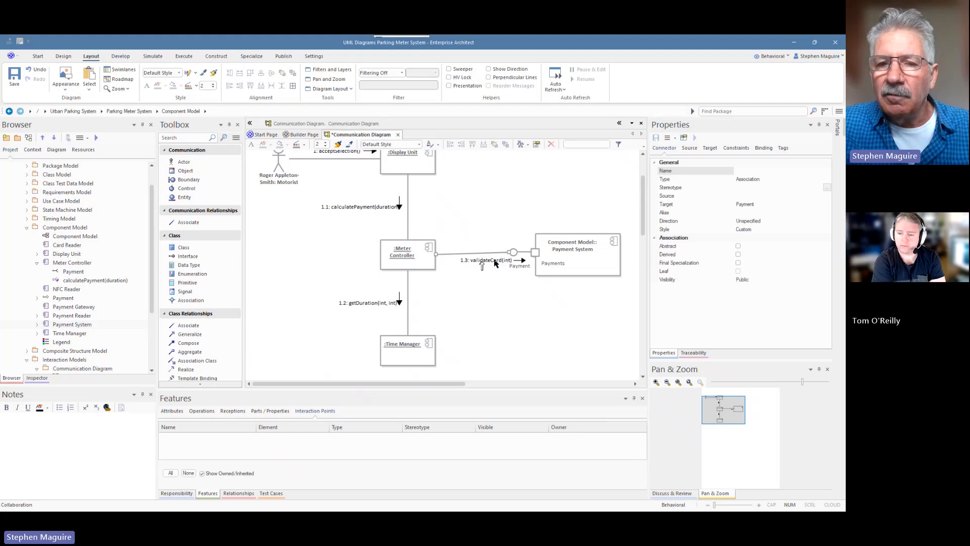
pyautogui.click(489, 260)
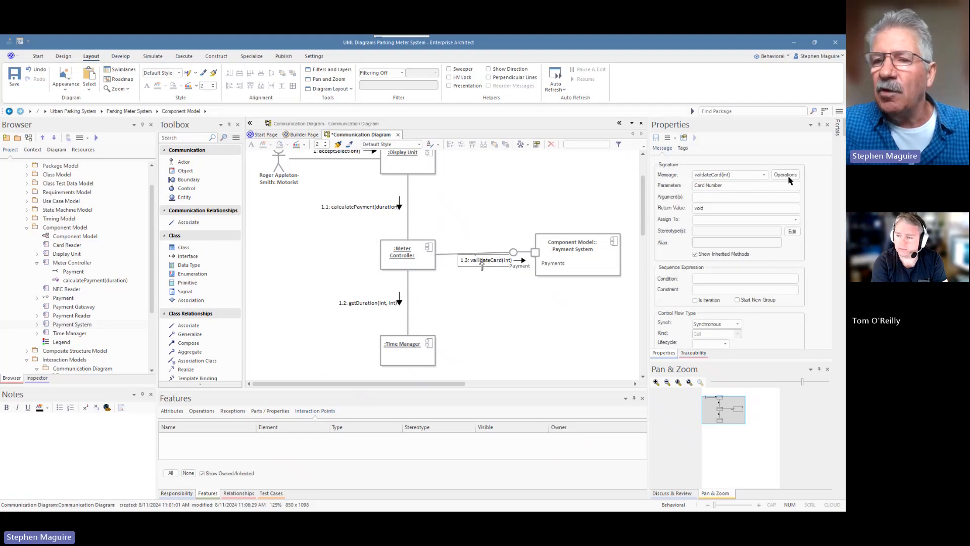
pyautogui.click(784, 175)
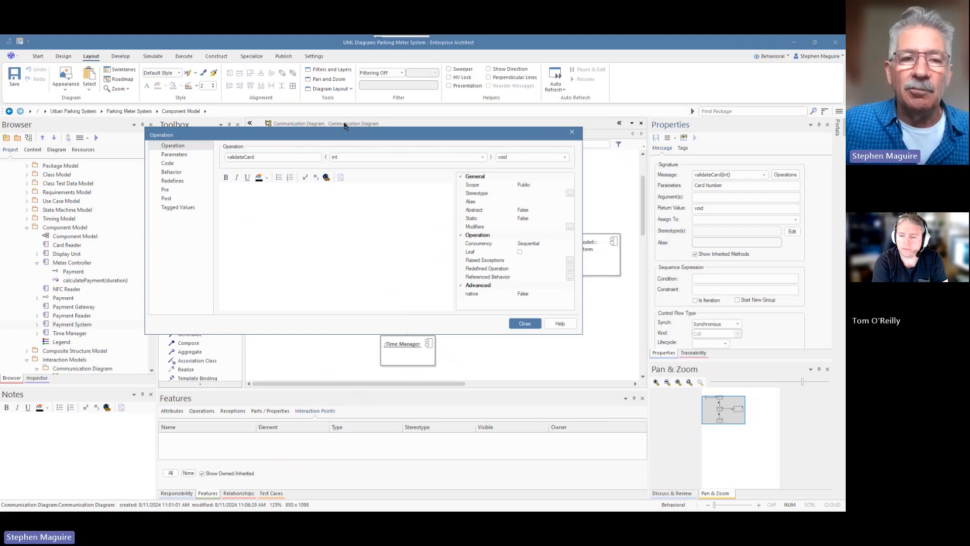
pyautogui.click(174, 153)
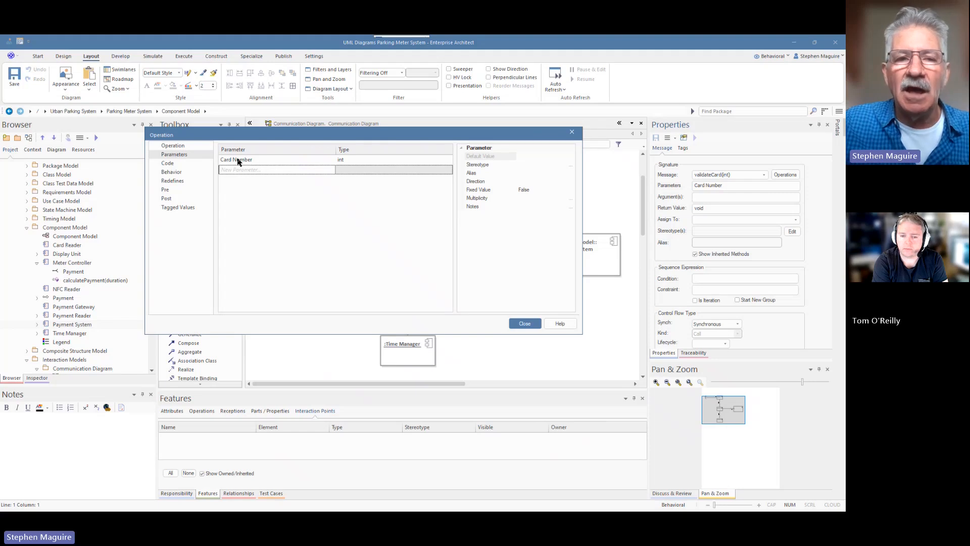
pyautogui.moveTo(355, 160)
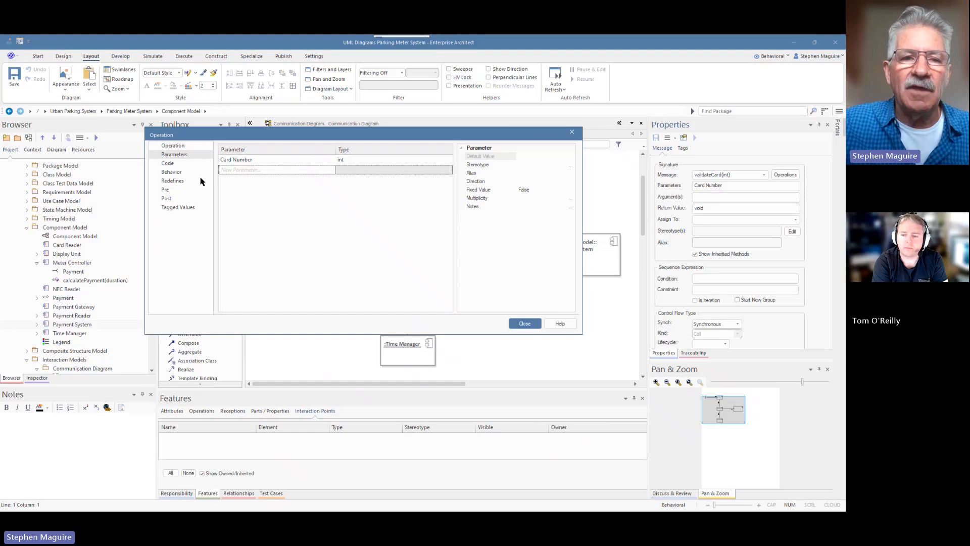
pyautogui.click(166, 162)
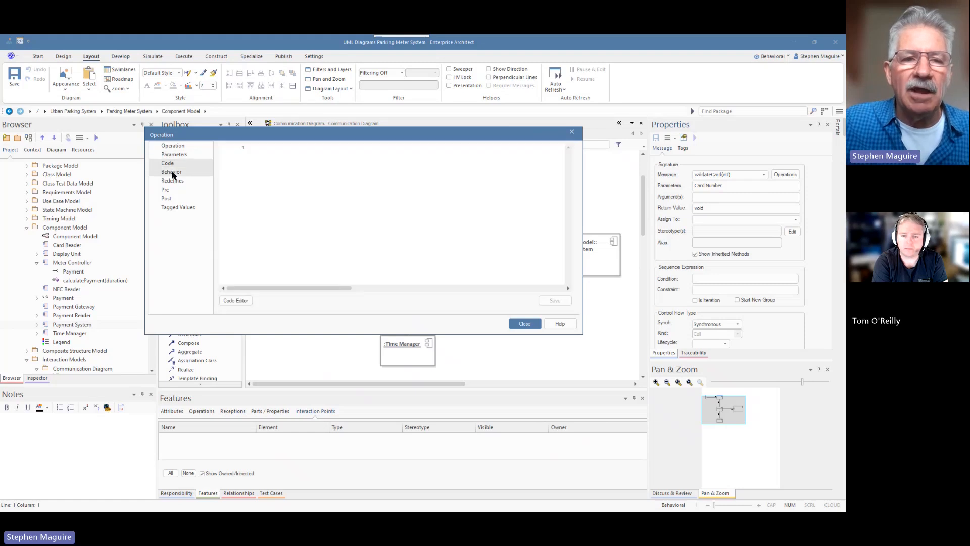
pyautogui.click(172, 172)
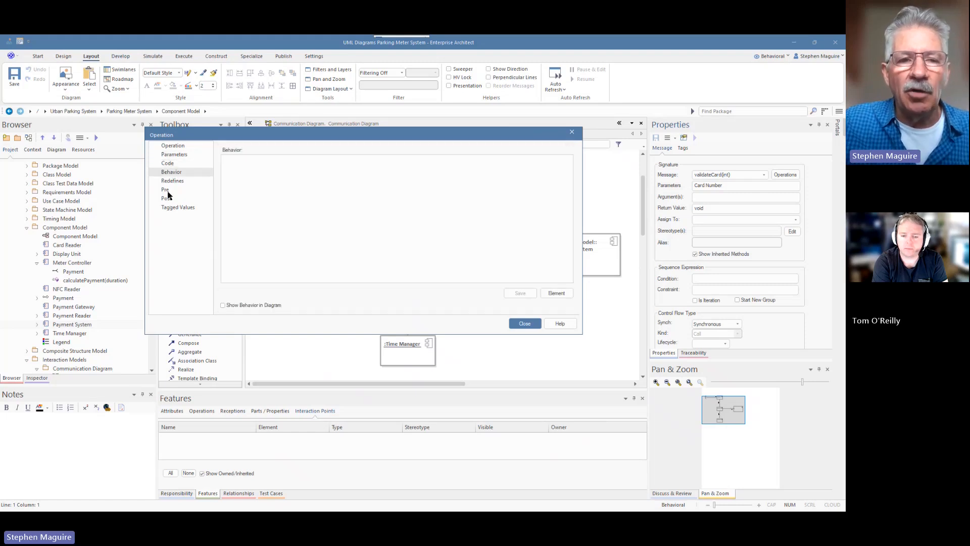
pyautogui.click(165, 189)
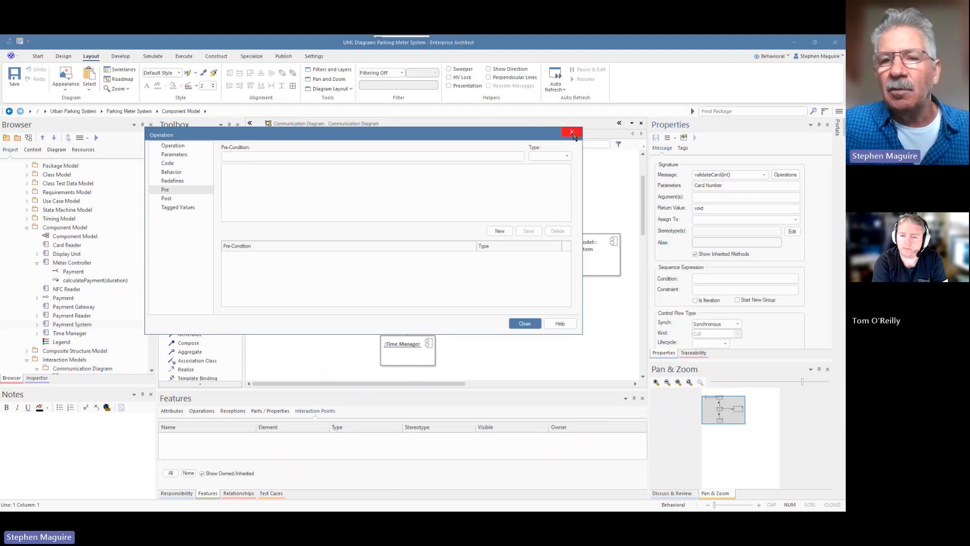
pyautogui.click(572, 131)
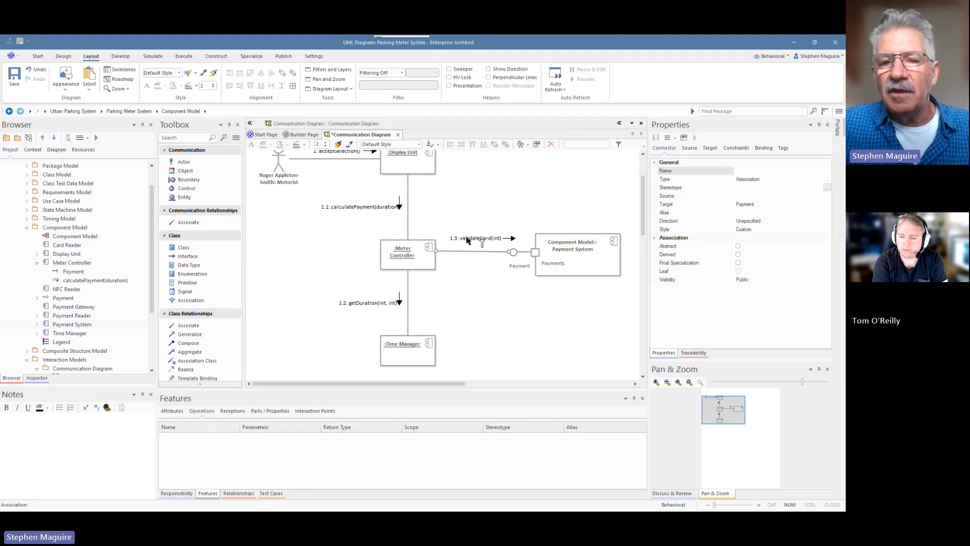
pyautogui.moveTo(458, 253)
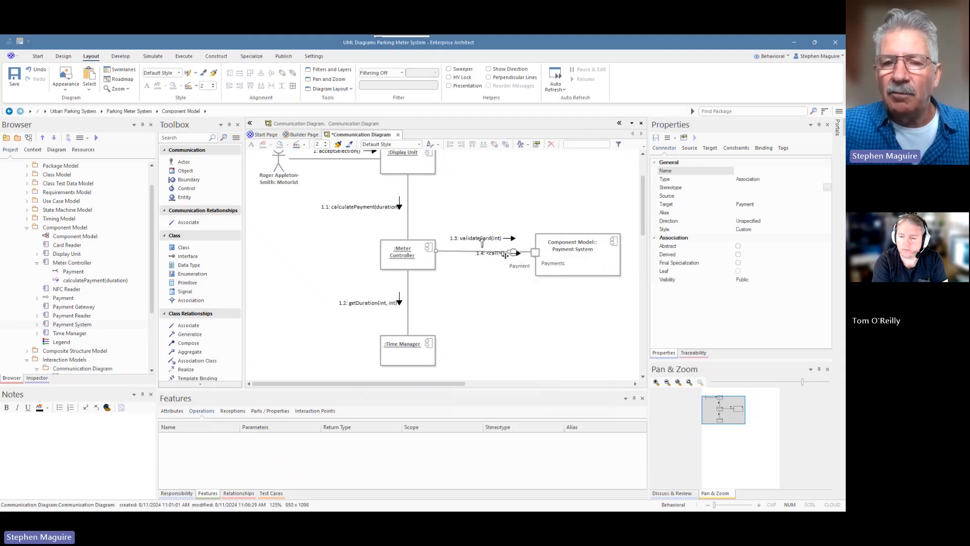
# Inspect messages 1.4 processPayment(Money) and 1.3 validateCard(int) on the Meter Controller to Payment connector
pyautogui.click(495, 252)
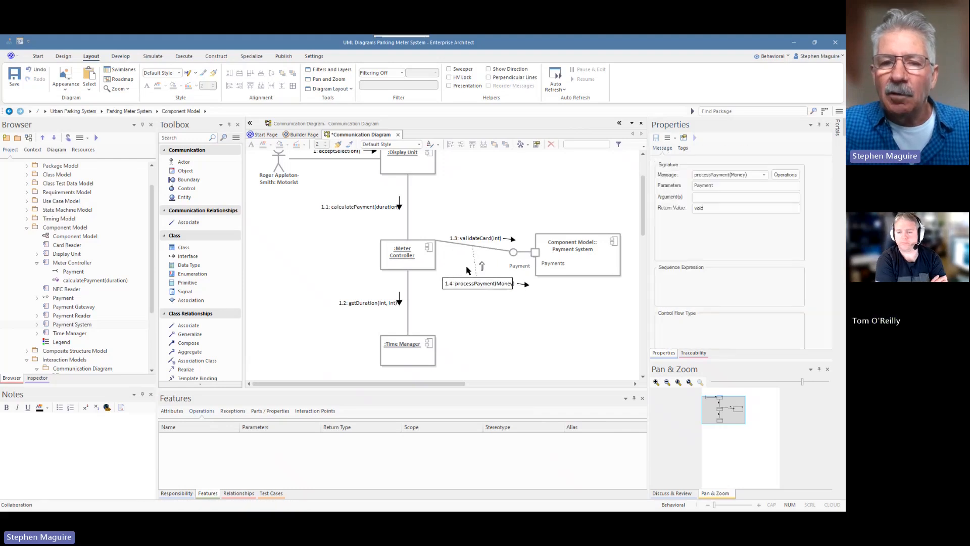
pyautogui.click(483, 239)
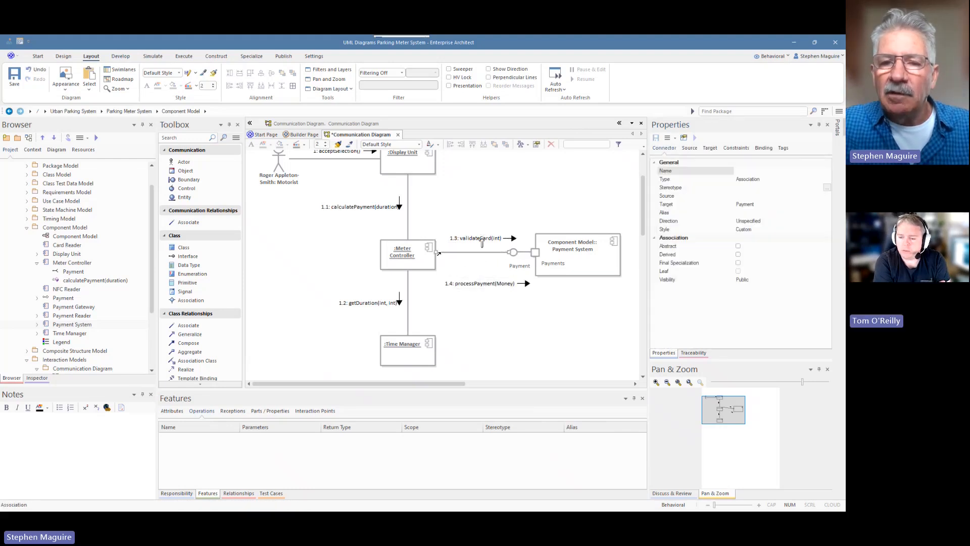
pyautogui.click(486, 283)
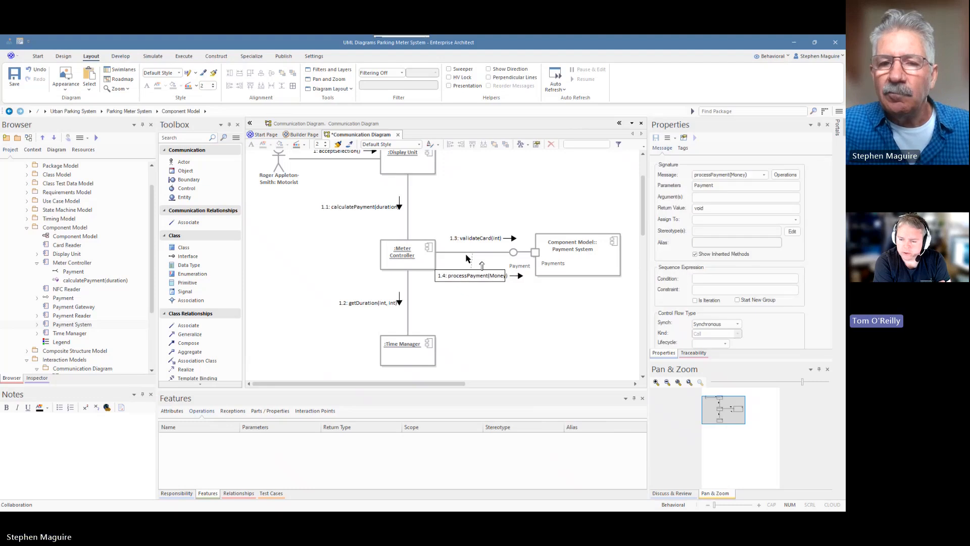
pyautogui.click(470, 239)
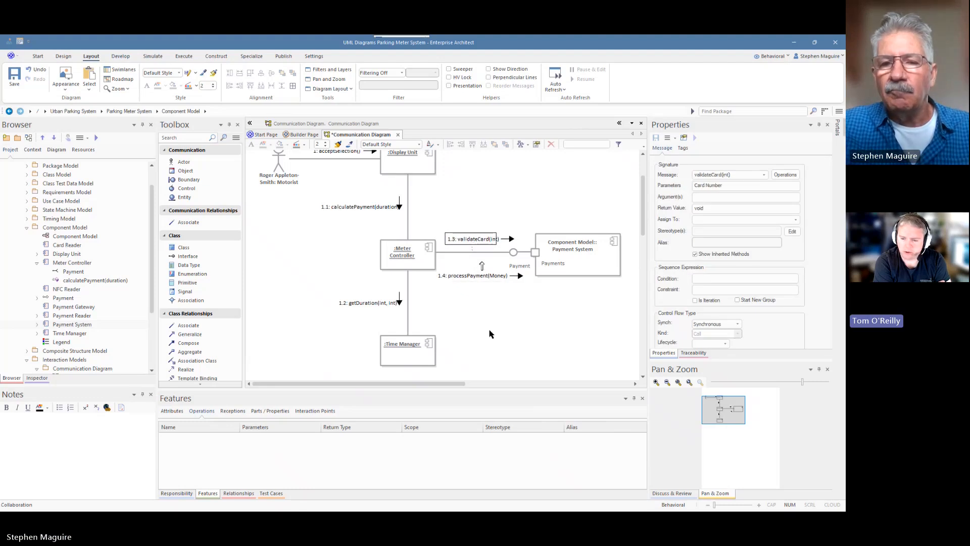
pyautogui.moveTo(498, 338)
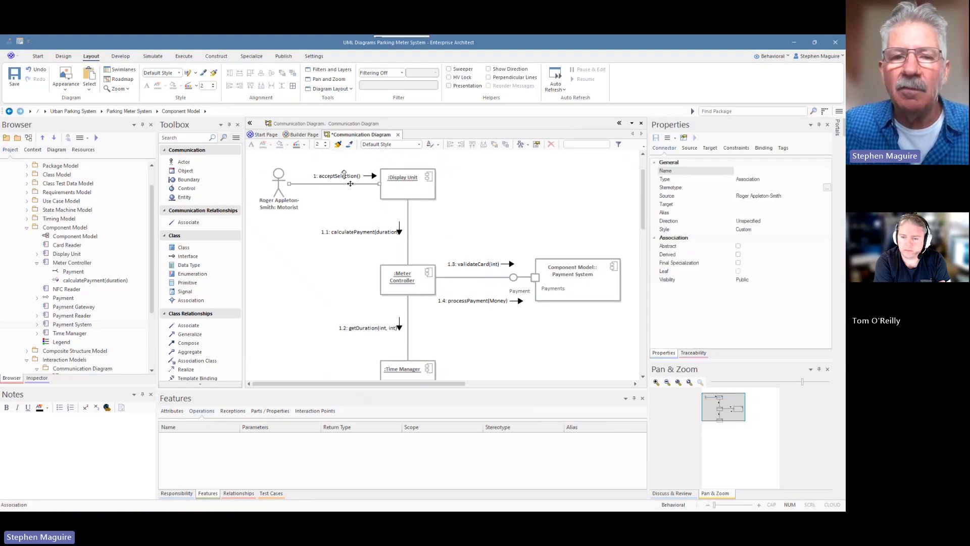
pyautogui.rightClick(337, 176)
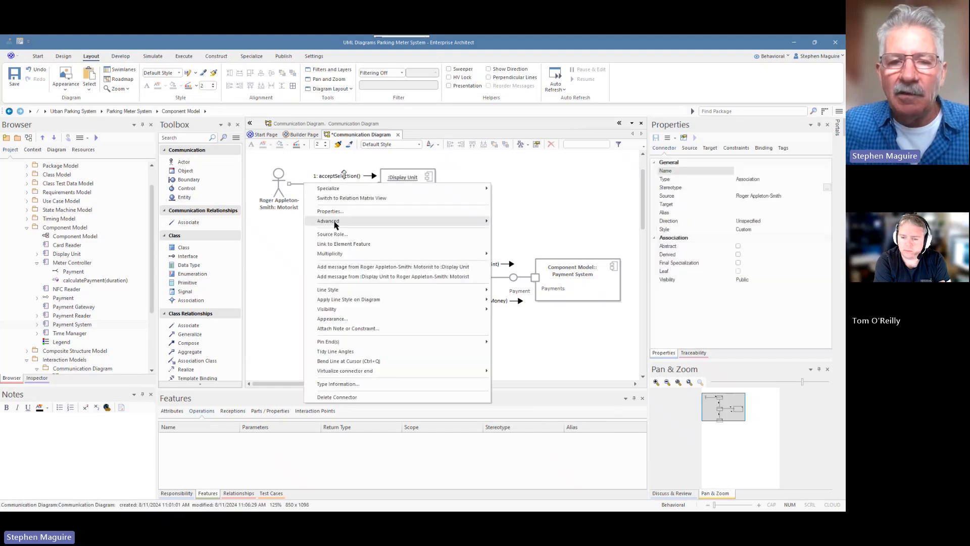
pyautogui.moveTo(330, 215)
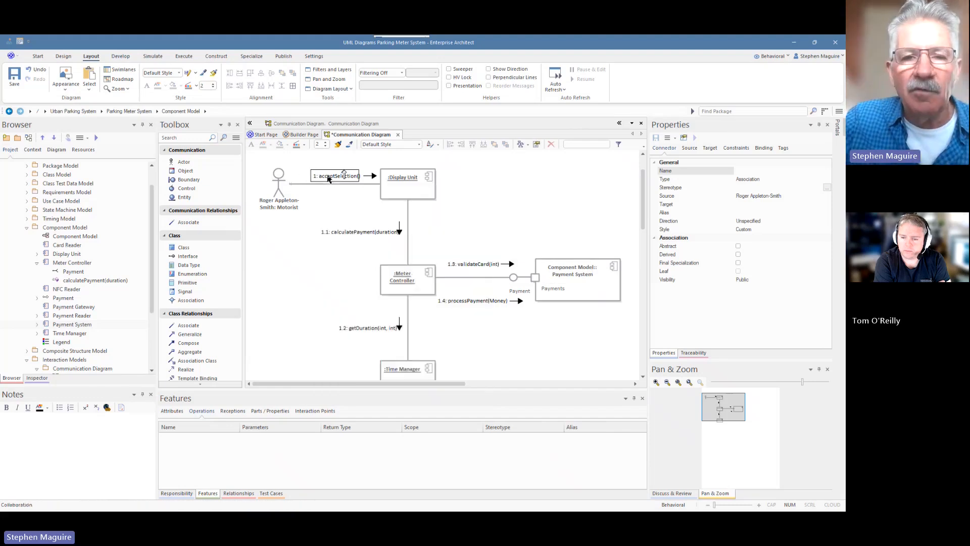
pyautogui.rightClick(336, 176)
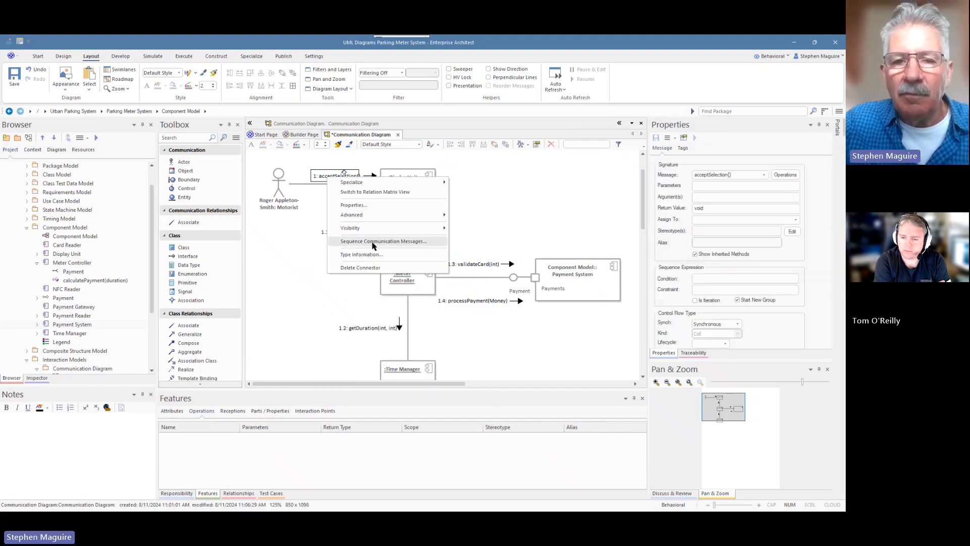
pyautogui.click(384, 240)
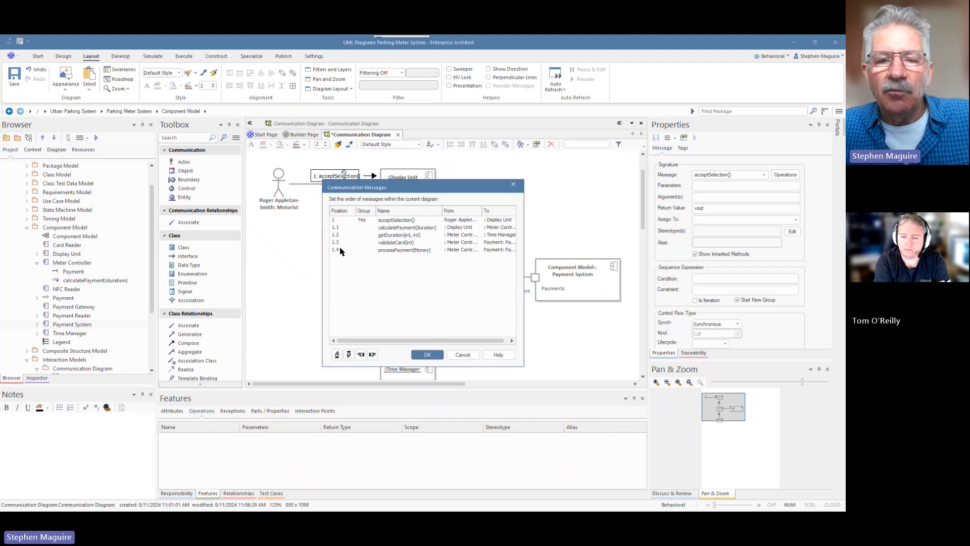
pyautogui.click(402, 250)
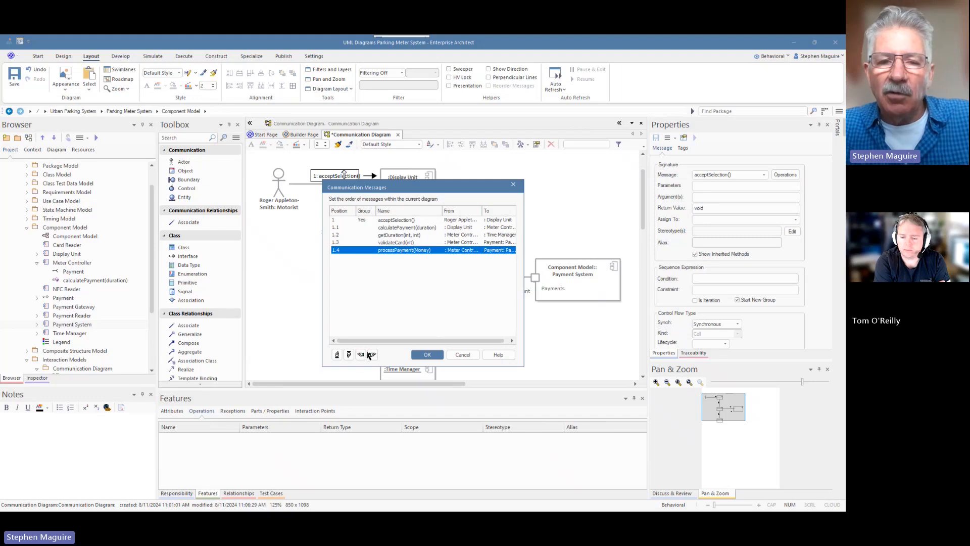
pyautogui.moveTo(338, 358)
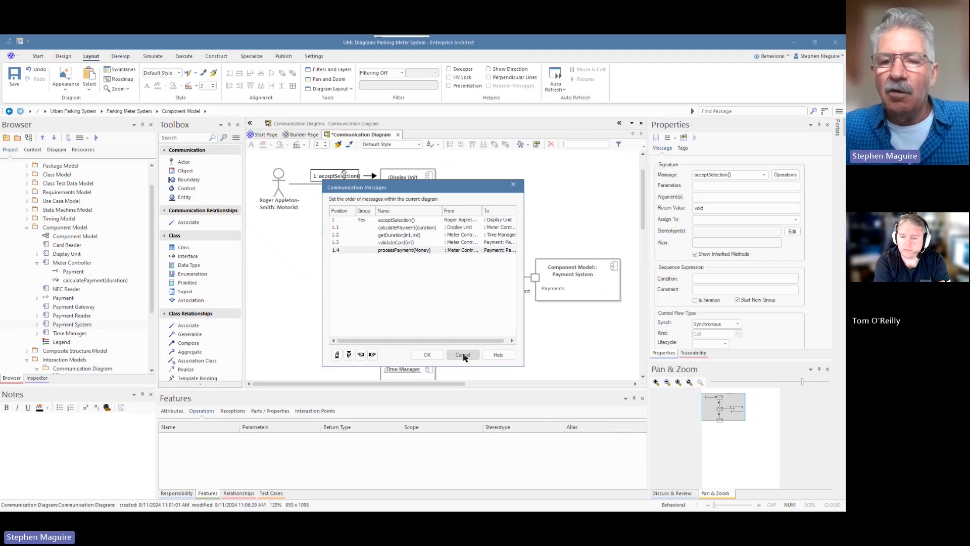
pyautogui.click(462, 355)
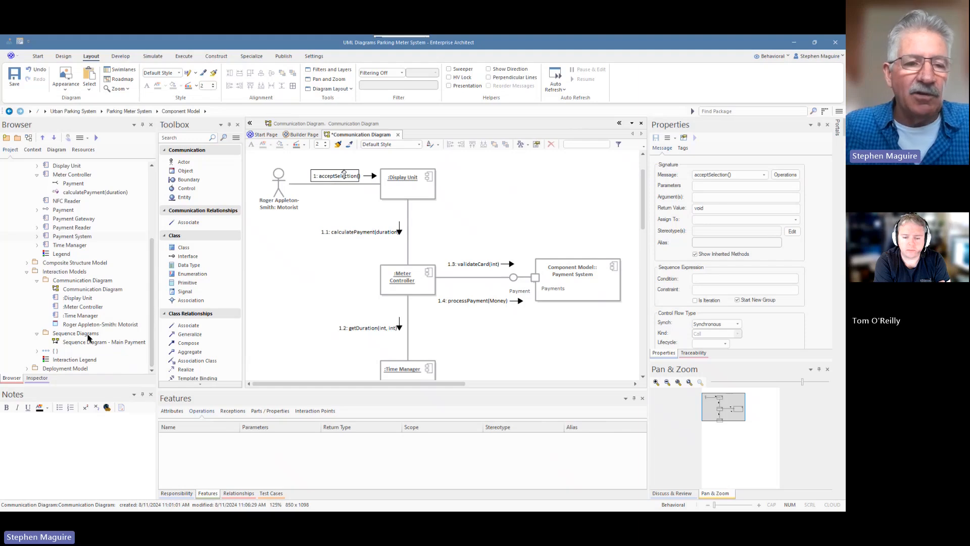
pyautogui.moveTo(64, 364)
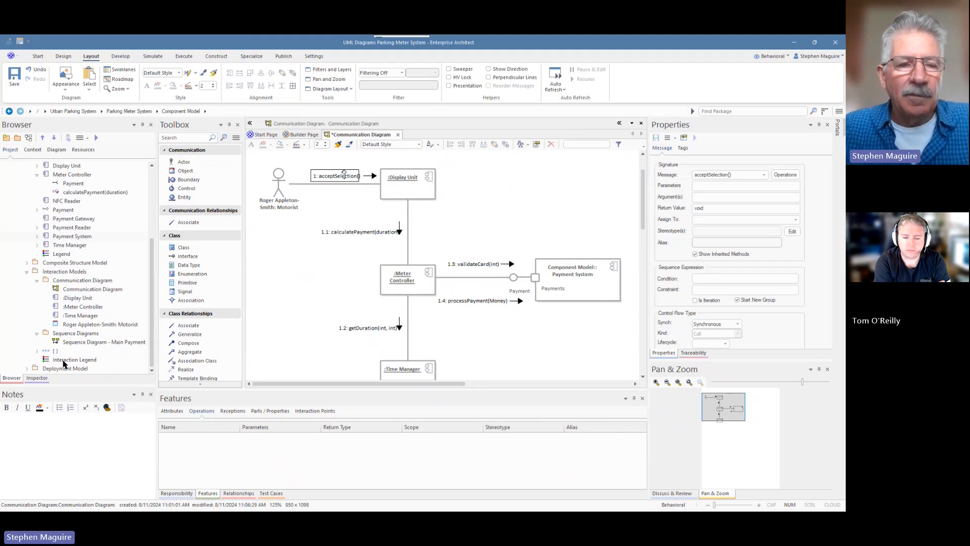
# Drop the Interaction Legend for Actor, Component, Provided Interface and Port onto the diagram
pyautogui.click(74, 360)
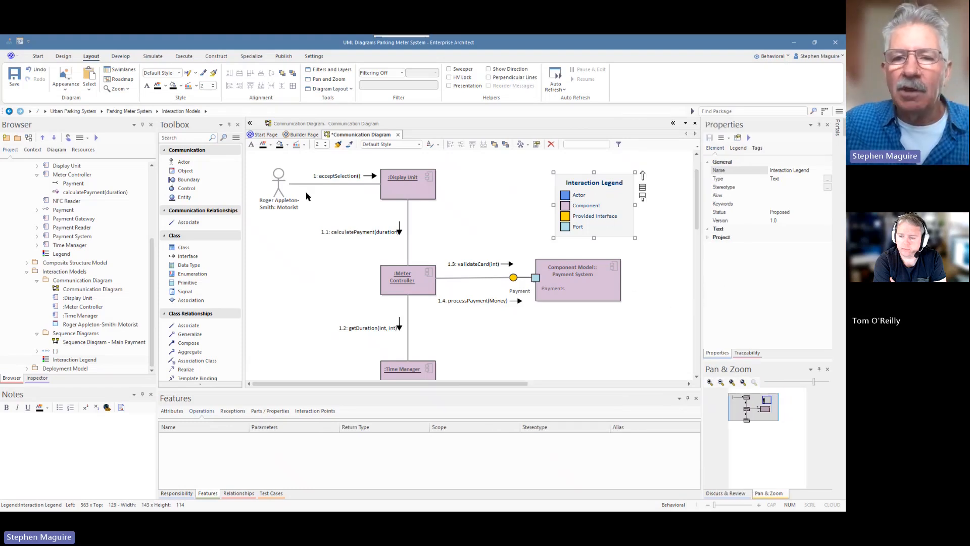
pyautogui.moveTo(320, 224)
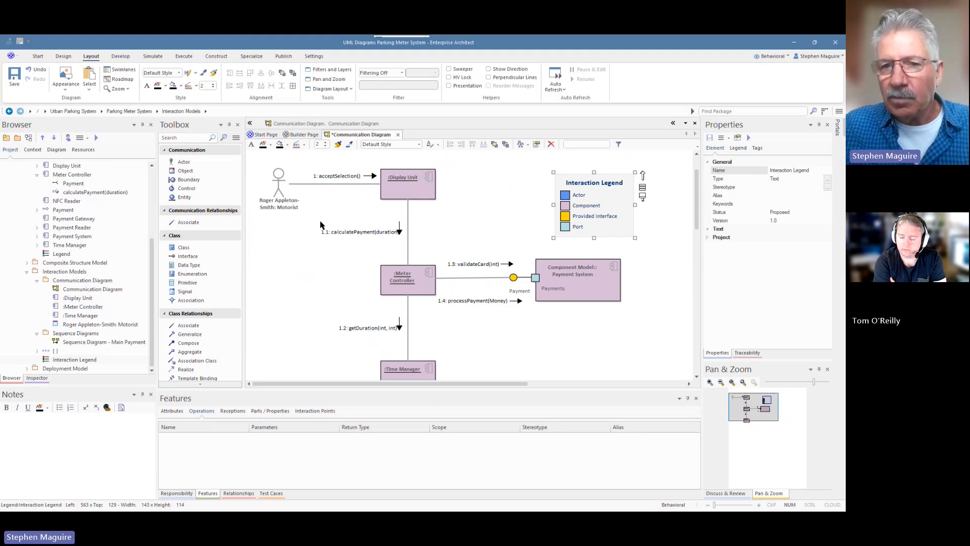
pyautogui.moveTo(305, 288)
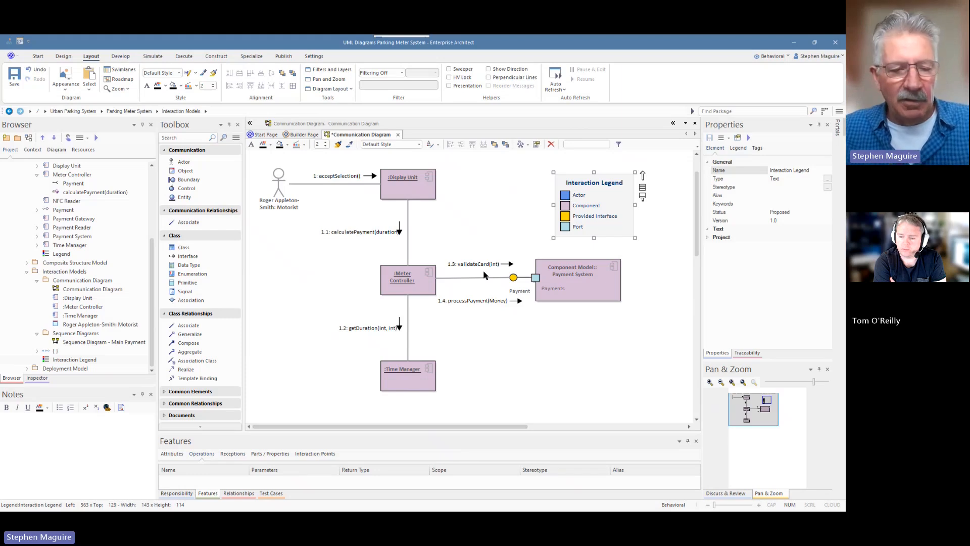
pyautogui.click(13, 78)
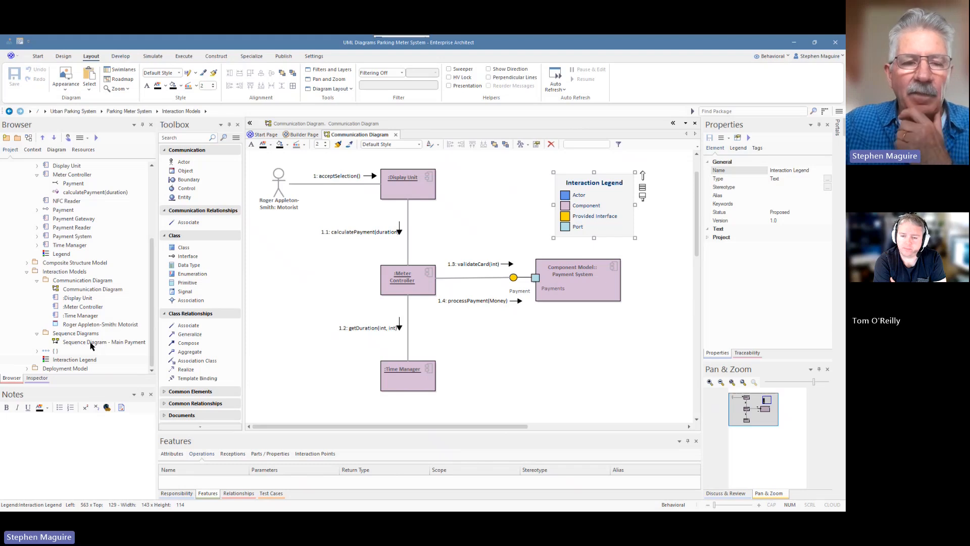
# Drop Sequence Diagram - Main Payment as a navigation cell with a chosen image below Payment System
pyautogui.click(103, 342)
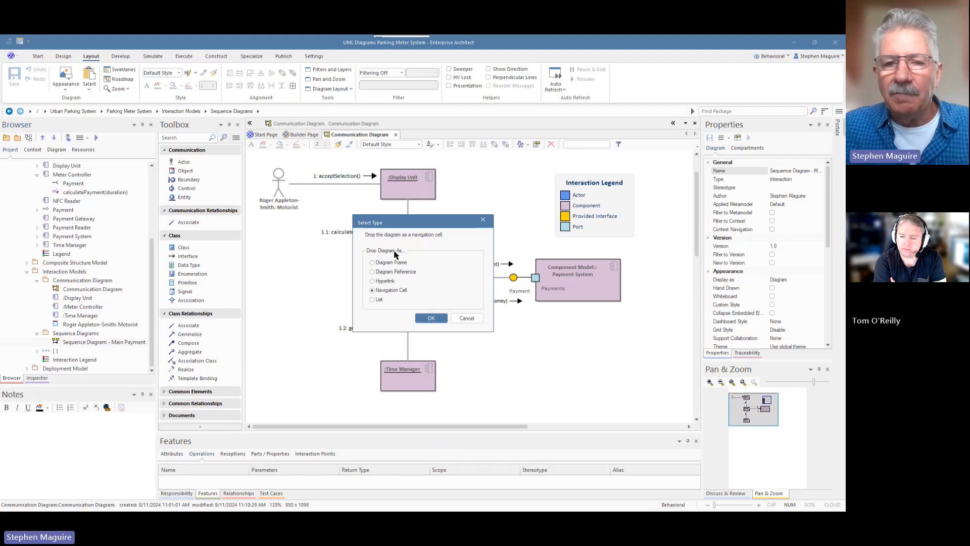
pyautogui.click(431, 317)
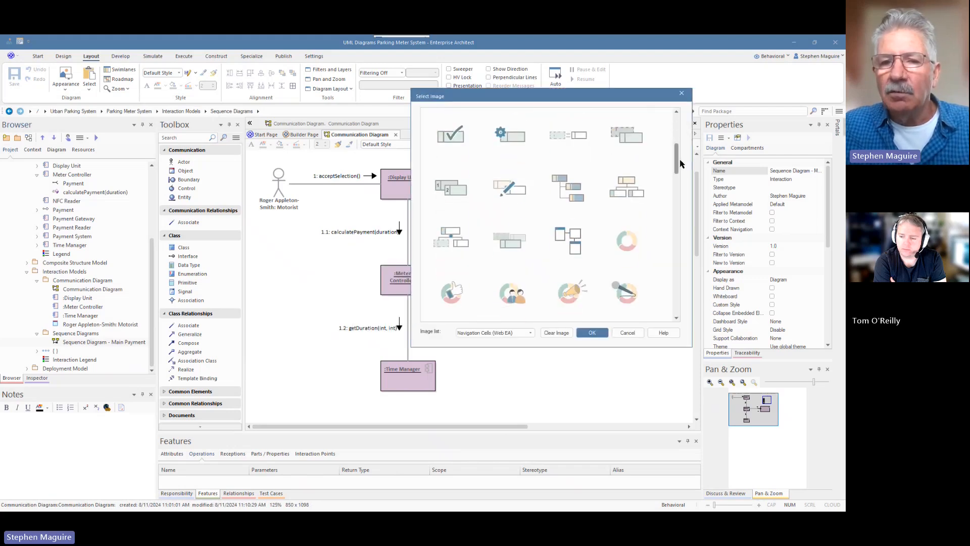
pyautogui.scroll(-3)
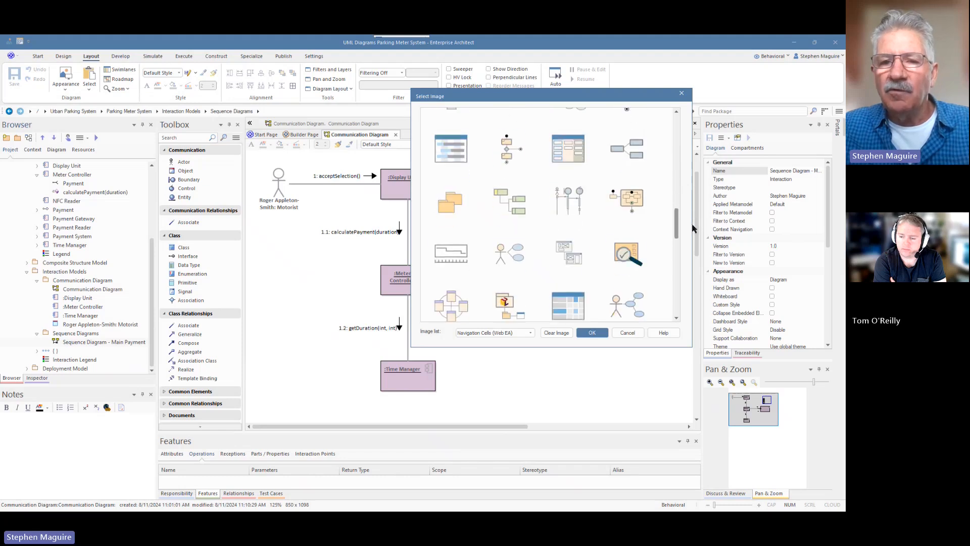
pyautogui.scroll(-3)
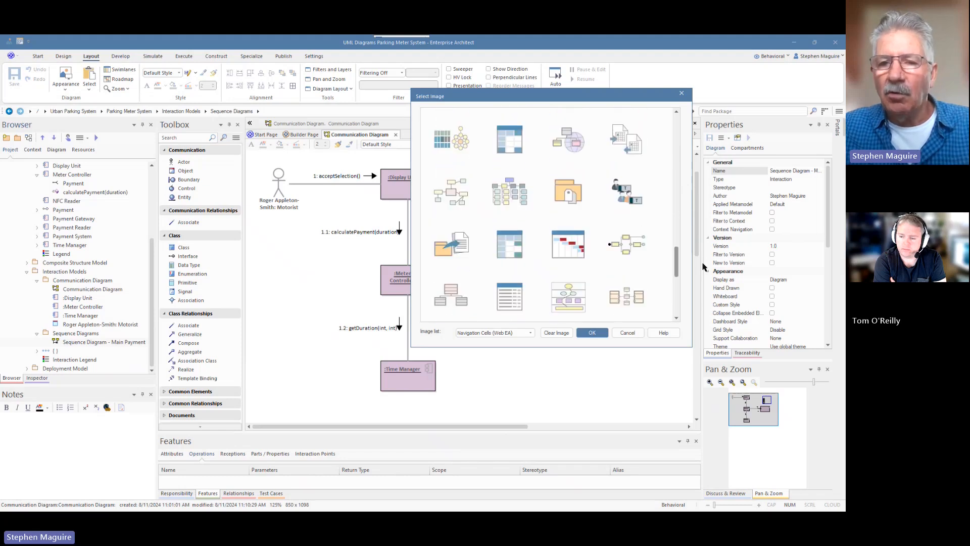
pyautogui.scroll(-3)
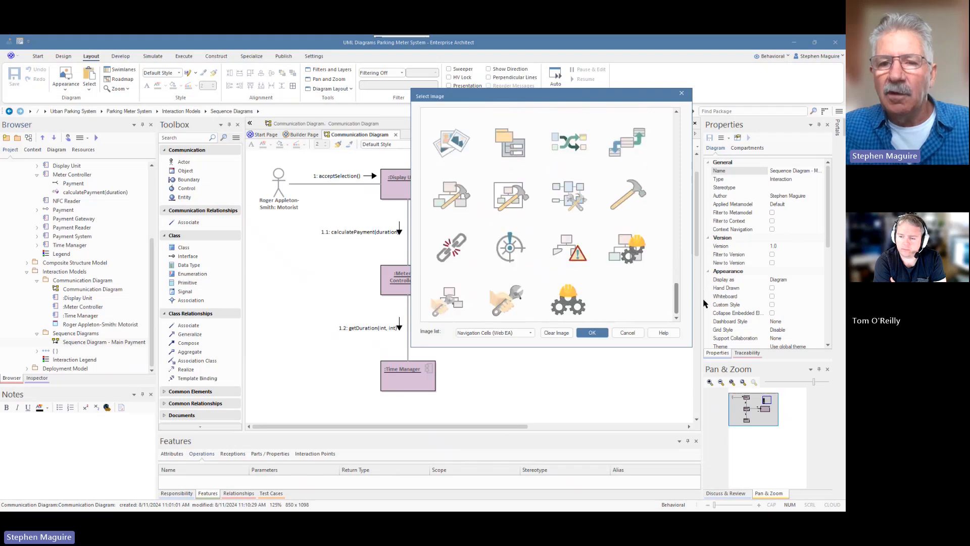
pyautogui.scroll(-3)
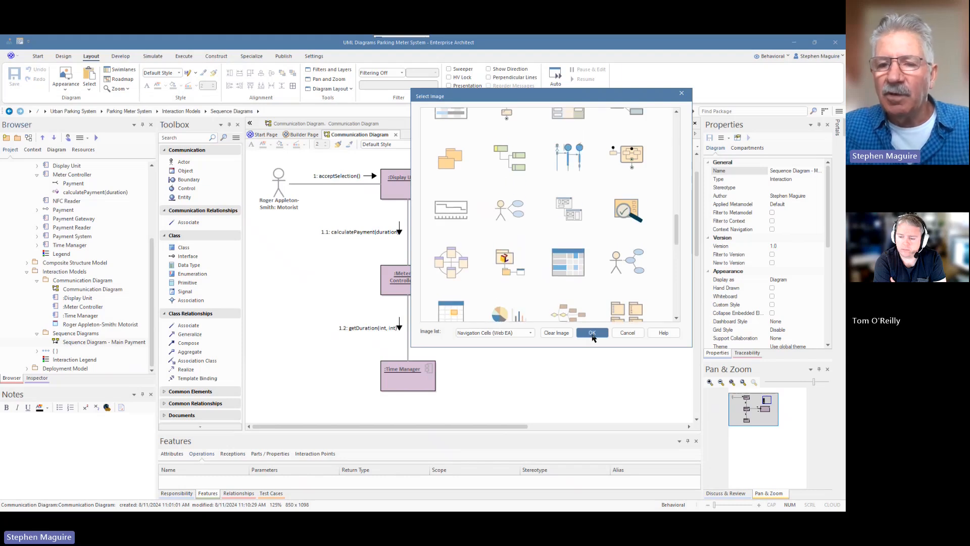
pyautogui.click(591, 332)
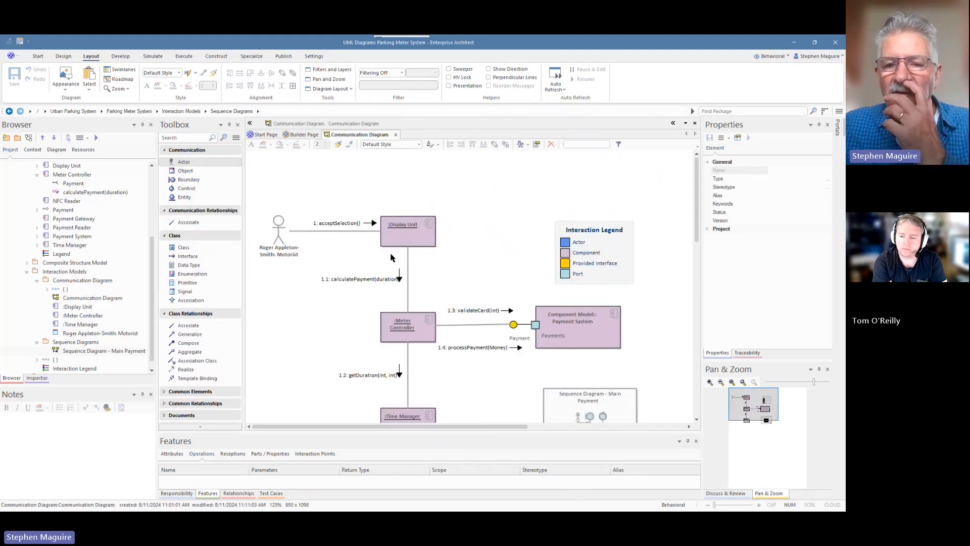
pyautogui.scroll(-3)
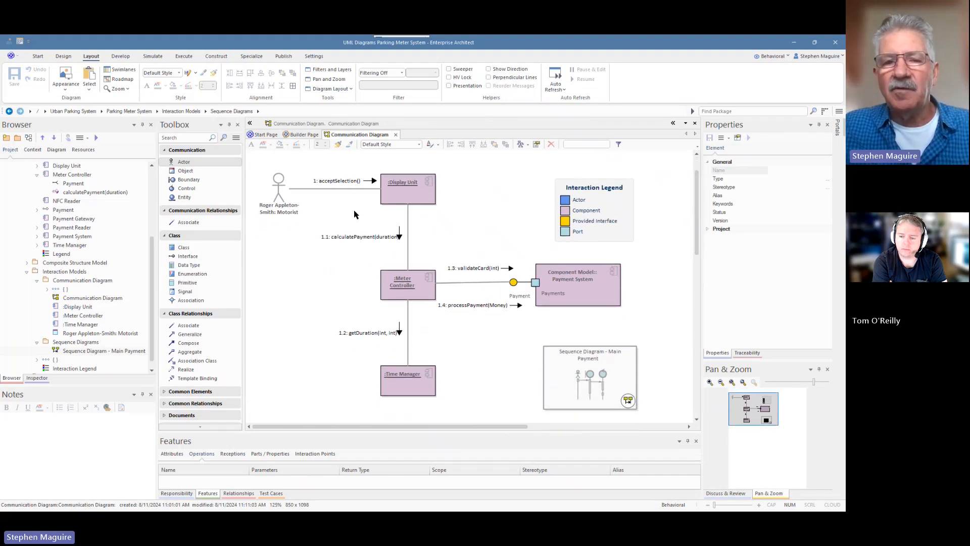
pyautogui.moveTo(388, 219)
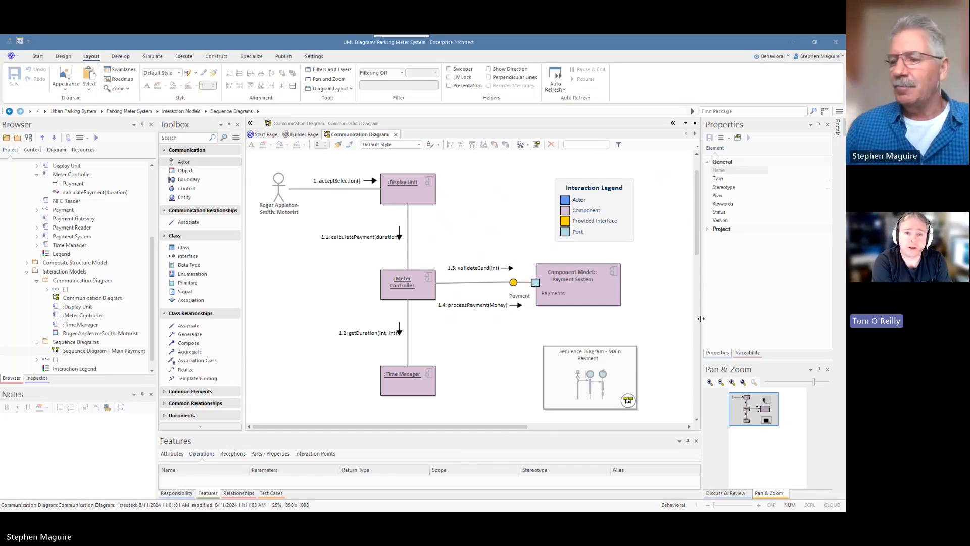
pyautogui.moveTo(749, 316)
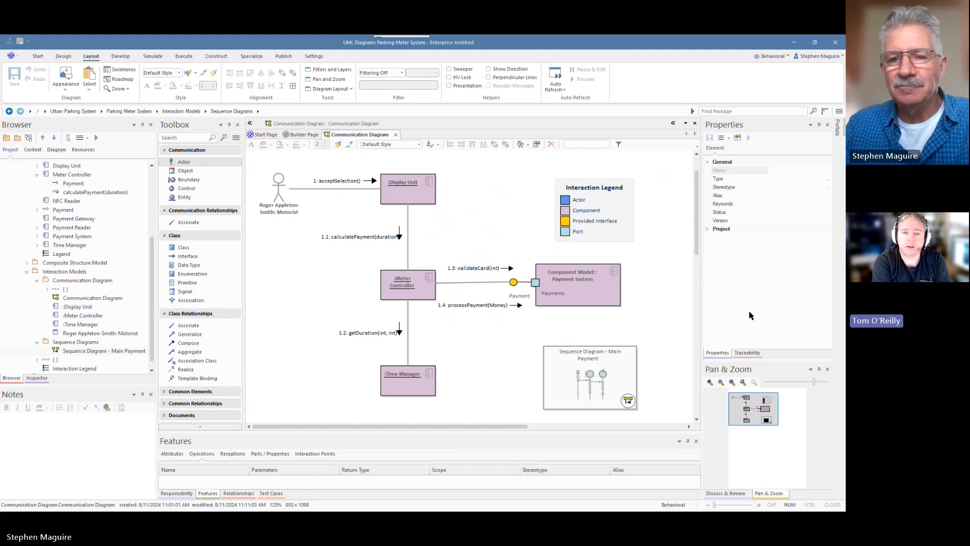
pyautogui.moveTo(745, 318)
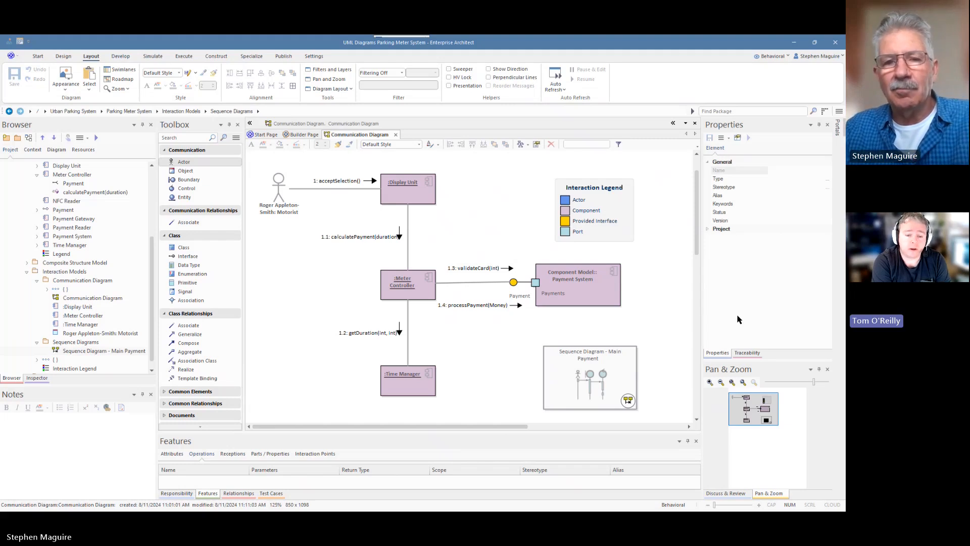